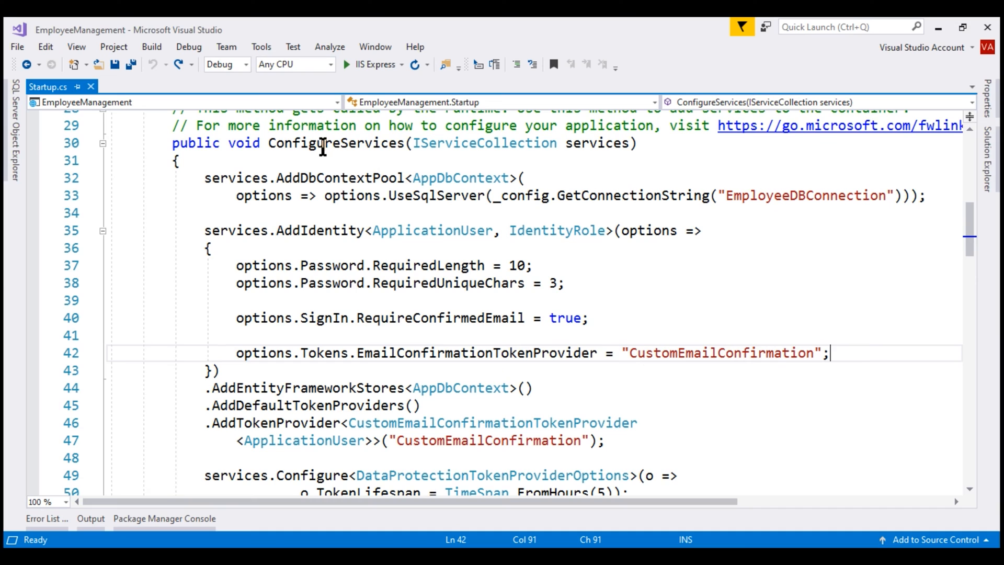
# In the Login action, change PasswordSignInAsync's lockoutOnFailure argument from false to true.
pyautogui.doubleClick(325, 143)
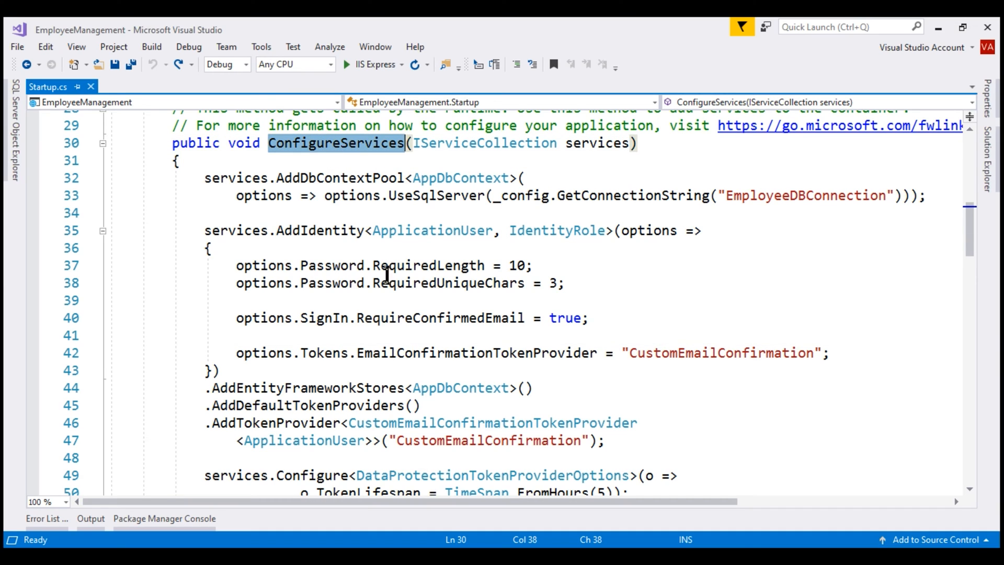
pyautogui.doubleClick(332, 265)
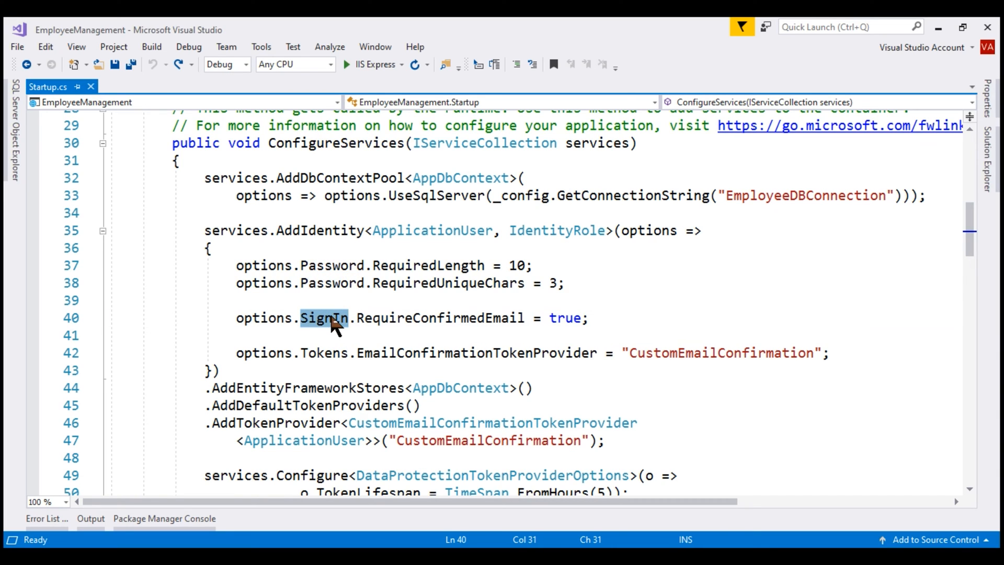
pyautogui.doubleClick(324, 353)
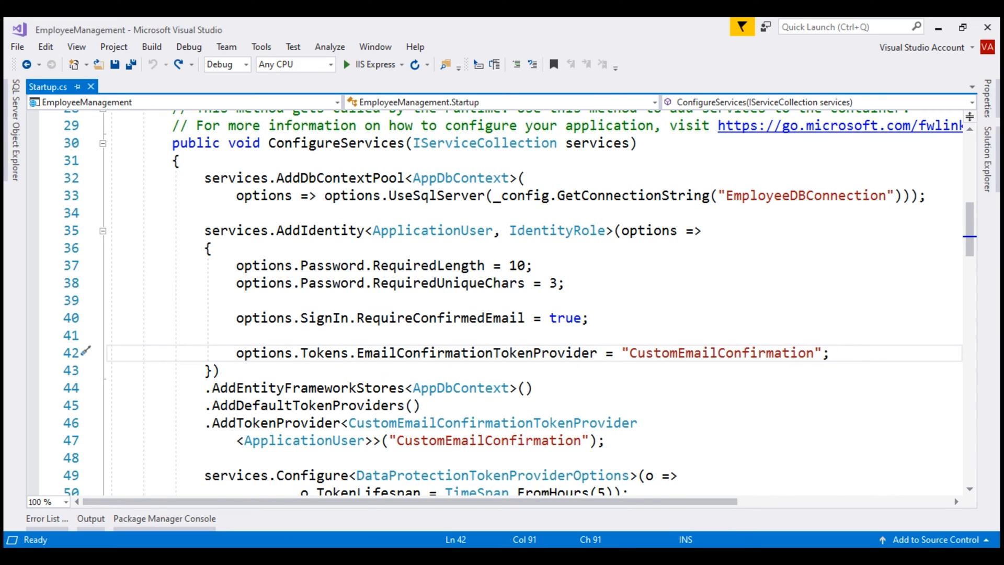
pyautogui.press('Enter')
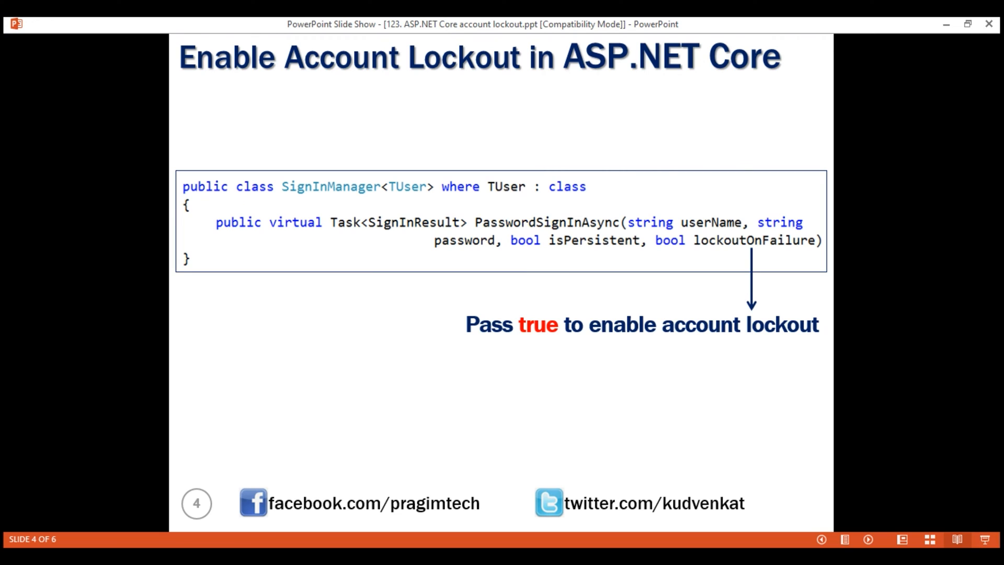
pyautogui.moveTo(565, 235)
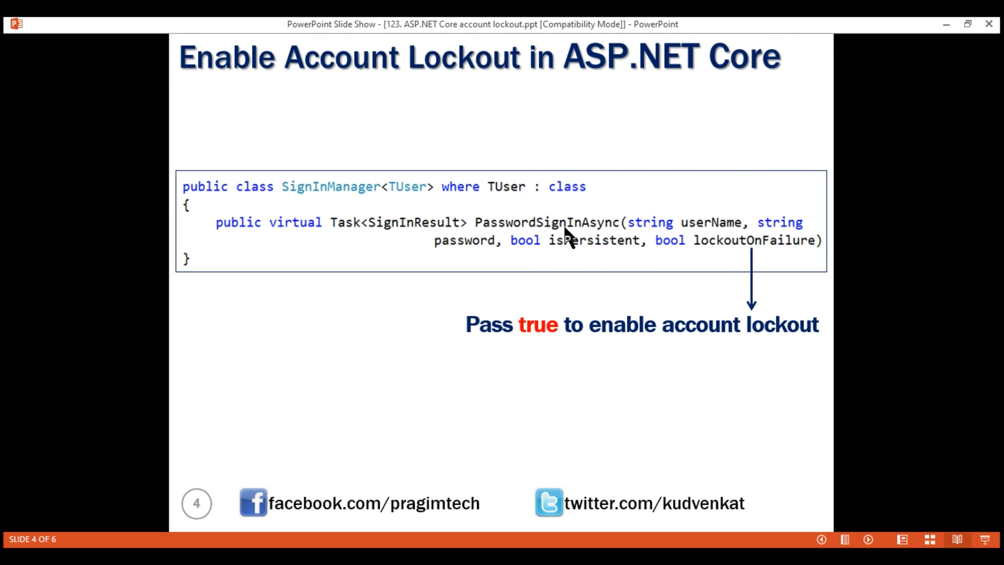
pyautogui.moveTo(557, 278)
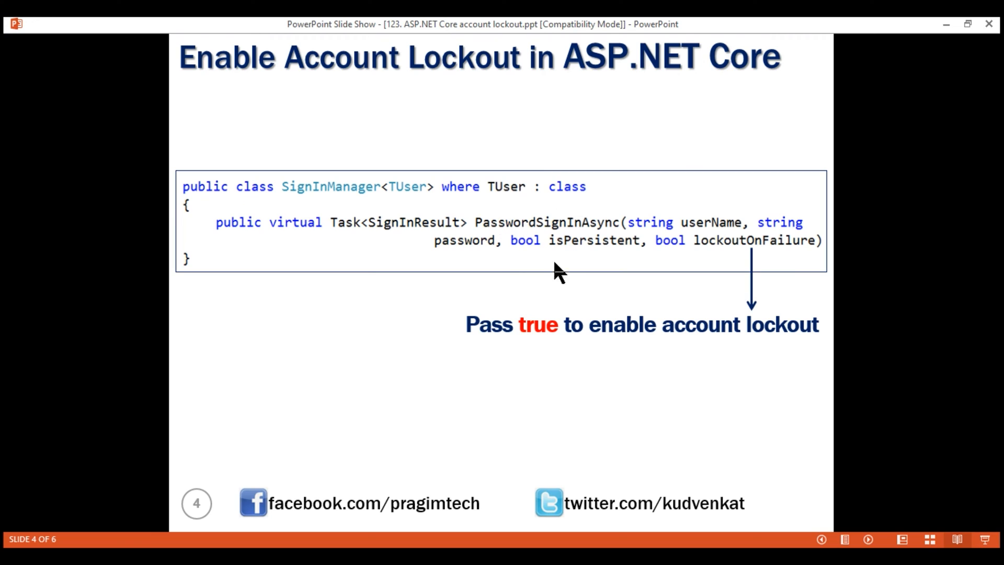
pyautogui.moveTo(592, 229)
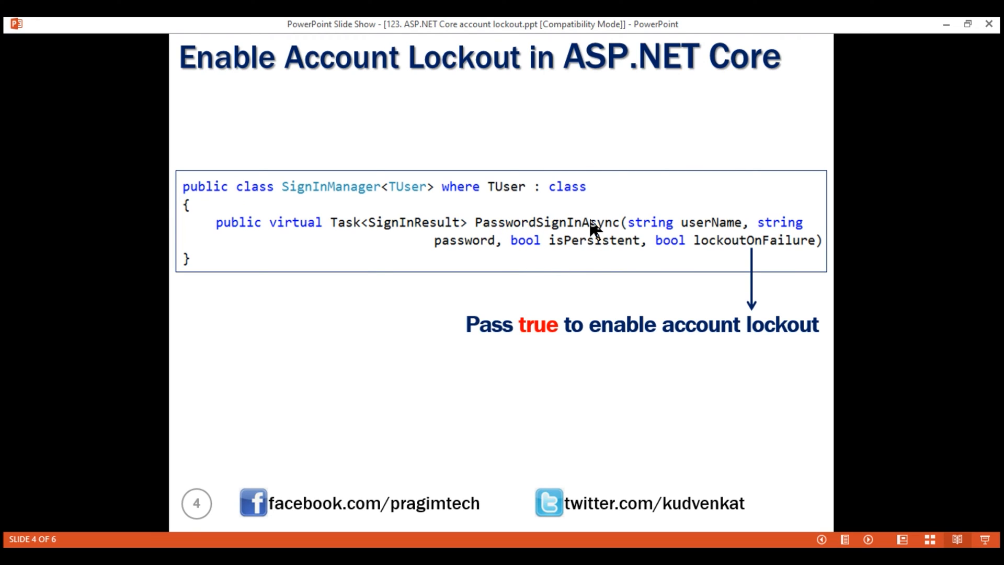
pyautogui.moveTo(424, 210)
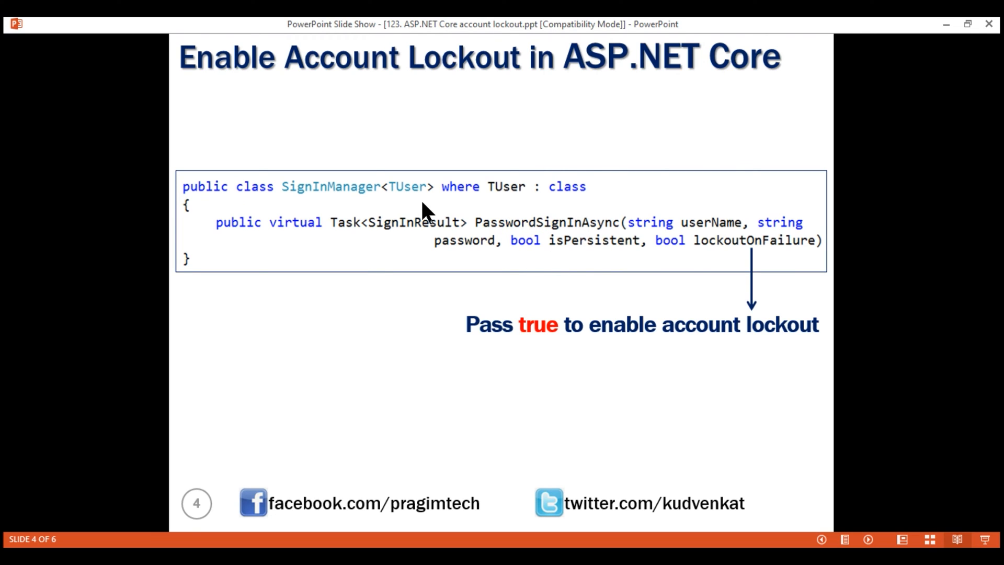
pyautogui.moveTo(369, 216)
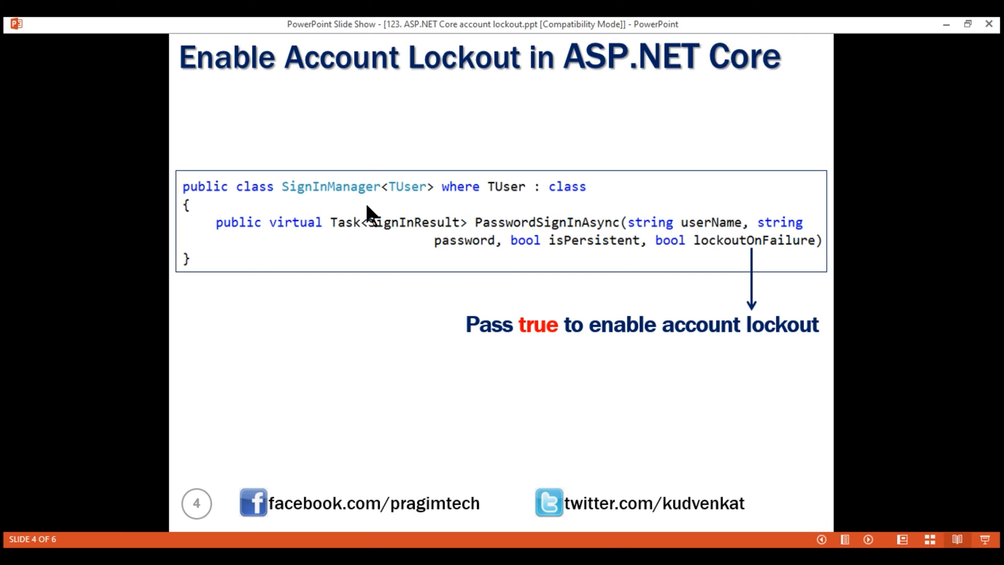
pyautogui.moveTo(349, 180)
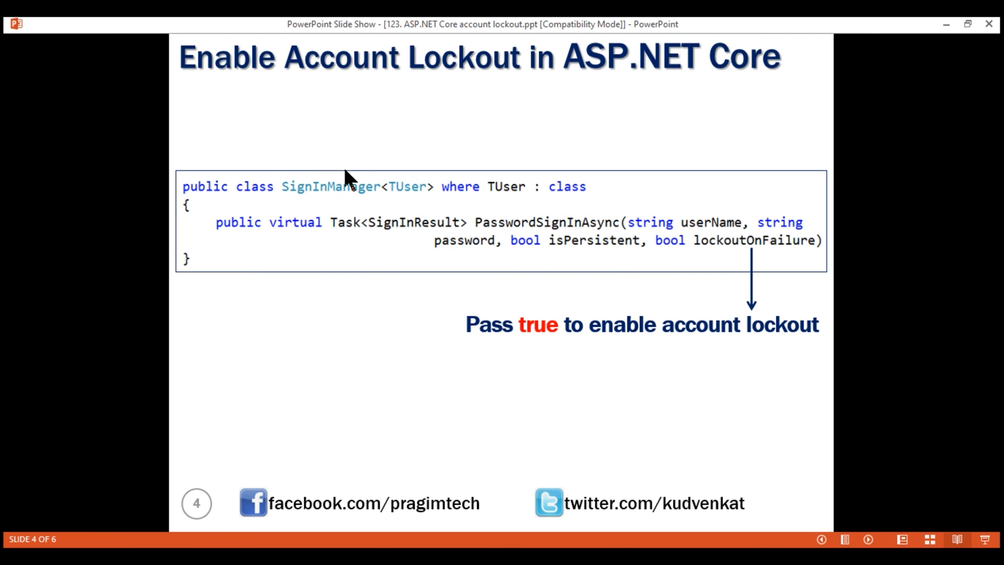
pyautogui.moveTo(426, 298)
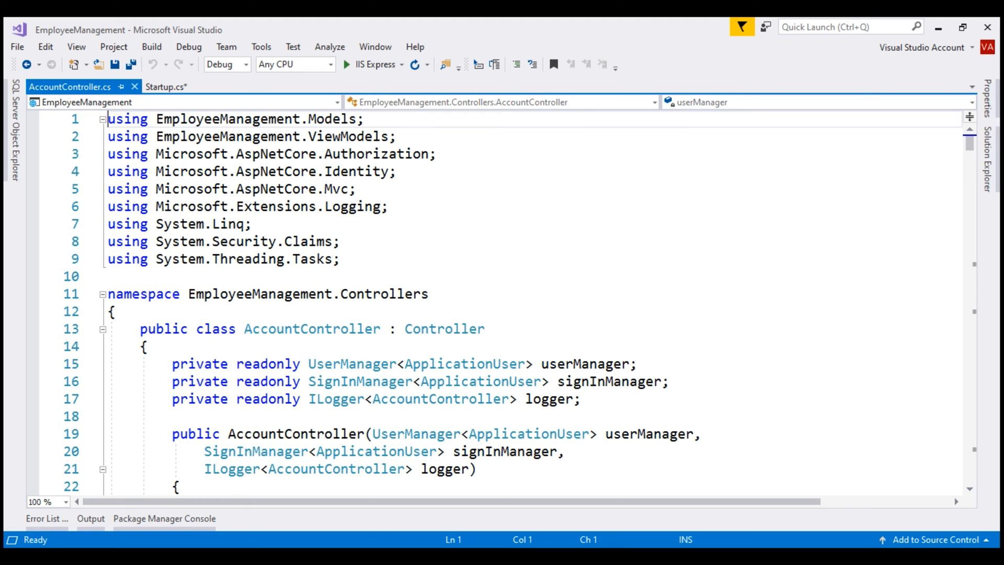
pyautogui.moveTo(317, 328)
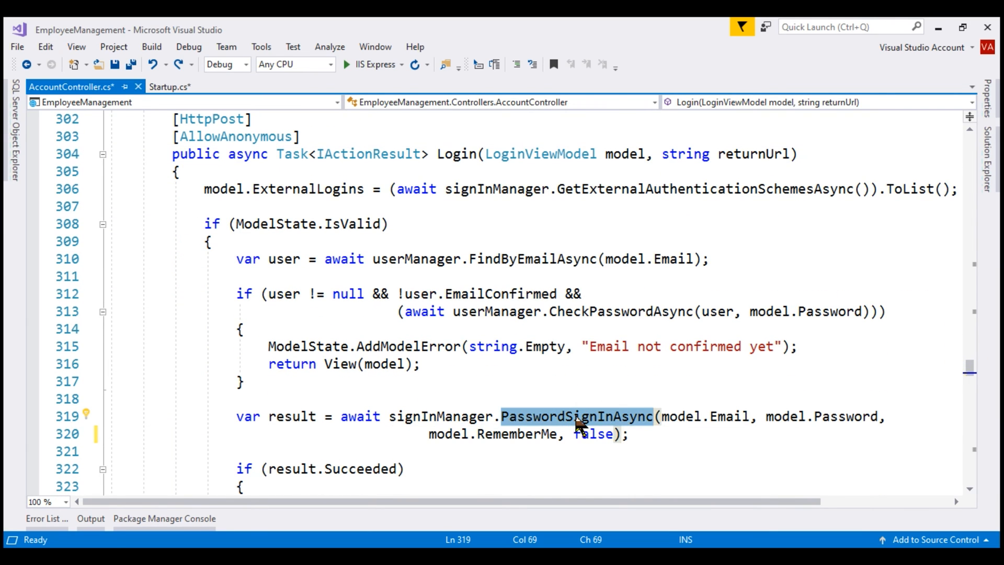
pyautogui.moveTo(573, 422)
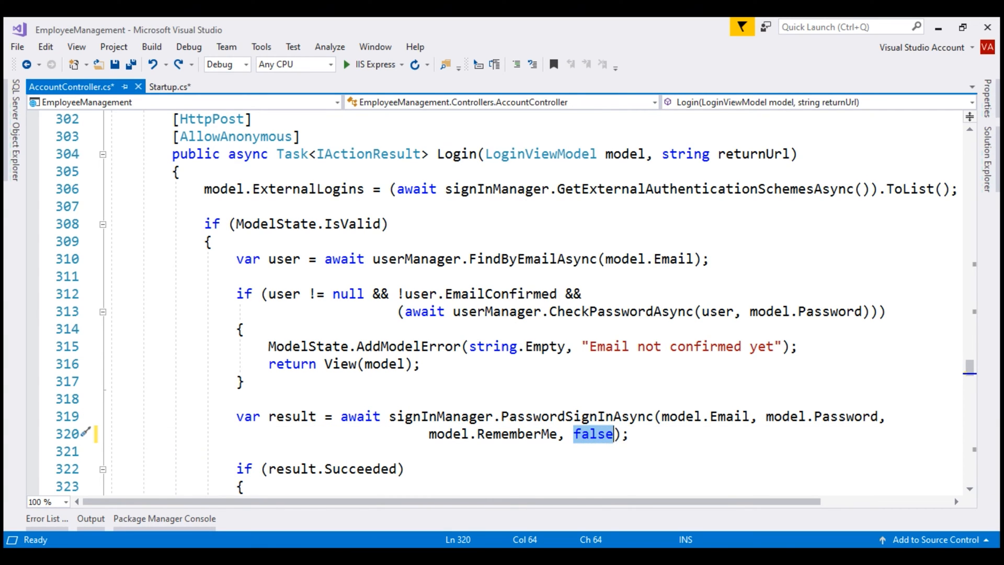
pyautogui.write('true')
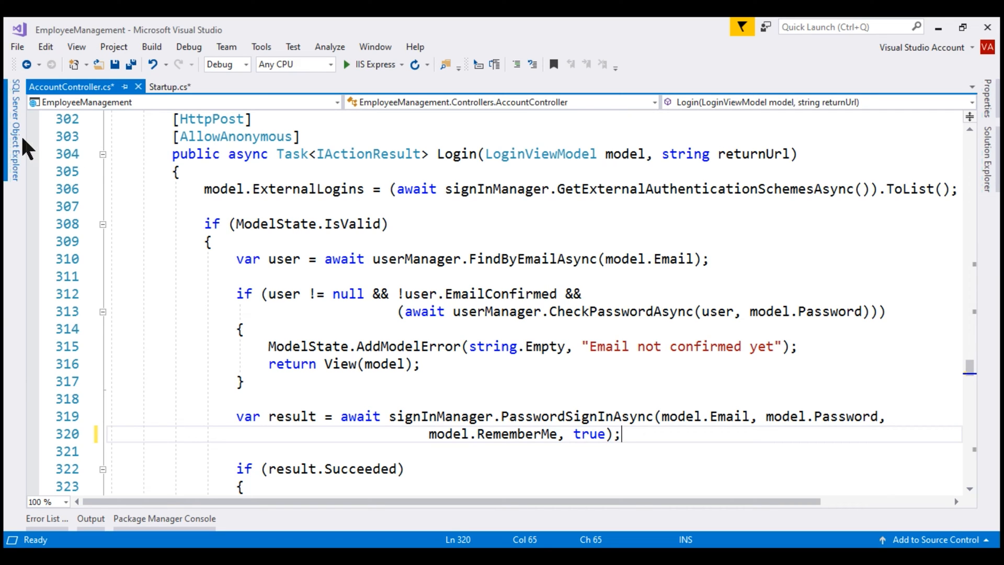
# Configure lockout after 5 failed attempts for 15 minutes, and check the AspNetUsers lockout columns.
pyautogui.rightClick(162, 330)
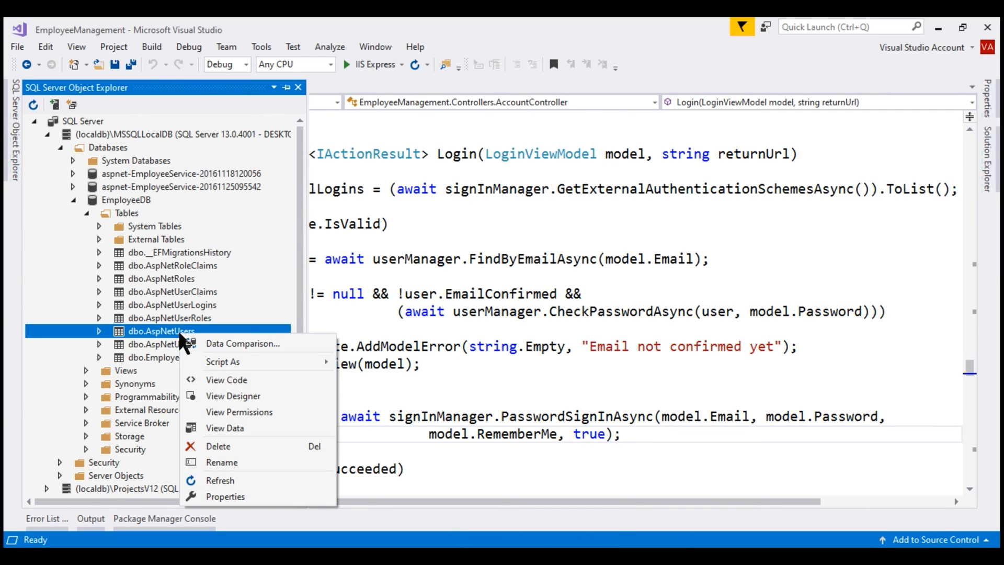
pyautogui.click(224, 428)
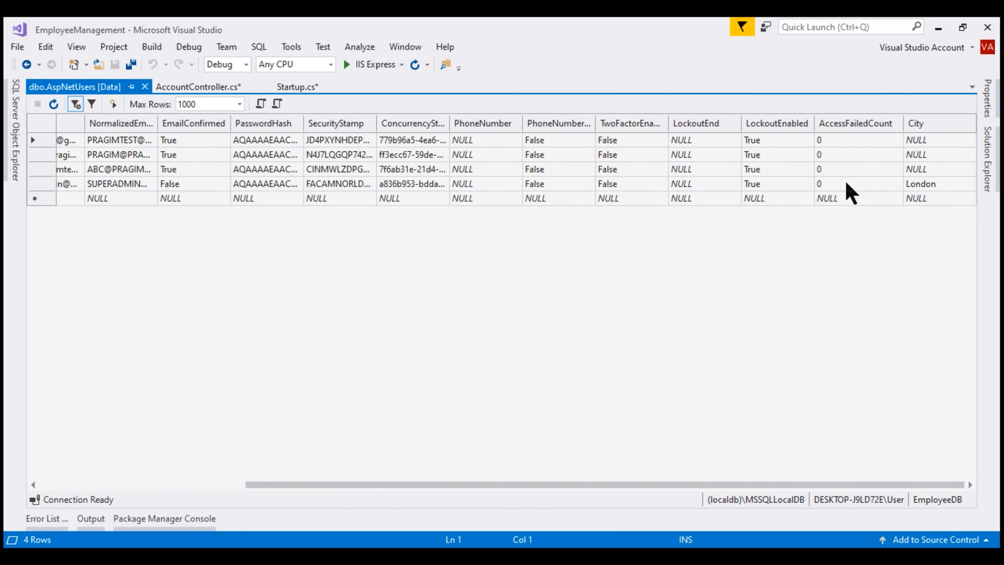
pyautogui.moveTo(837, 133)
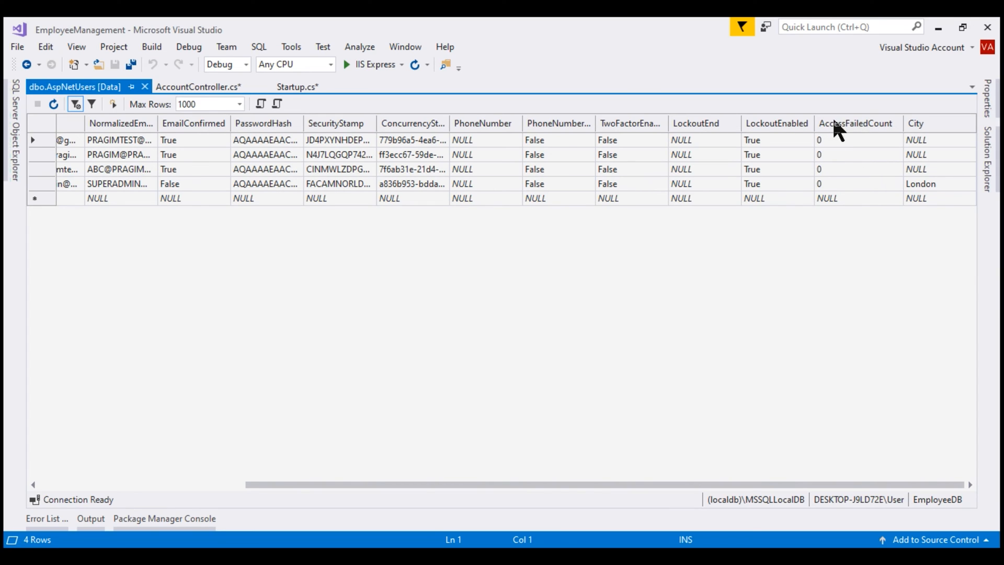
pyautogui.moveTo(837, 157)
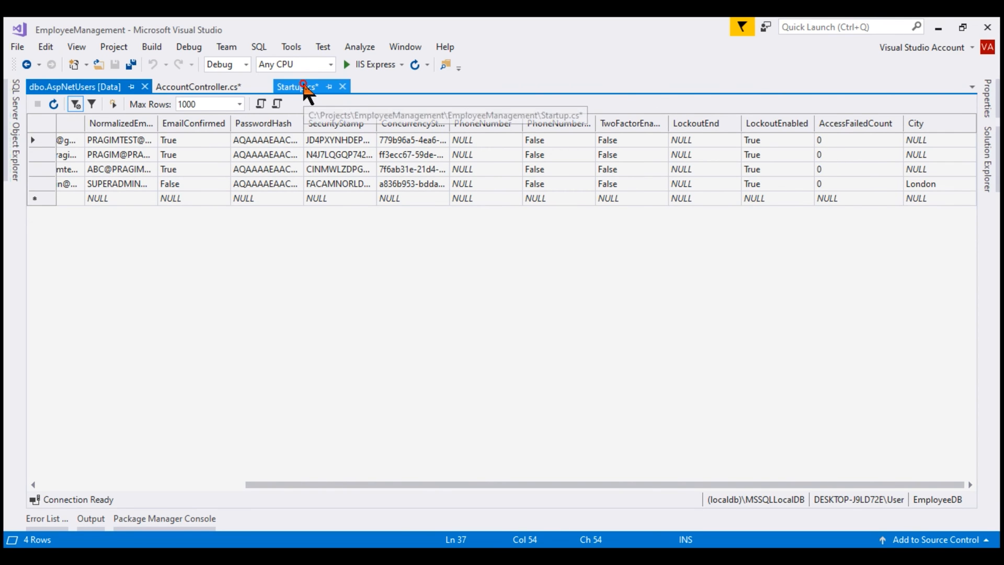
pyautogui.click(298, 86)
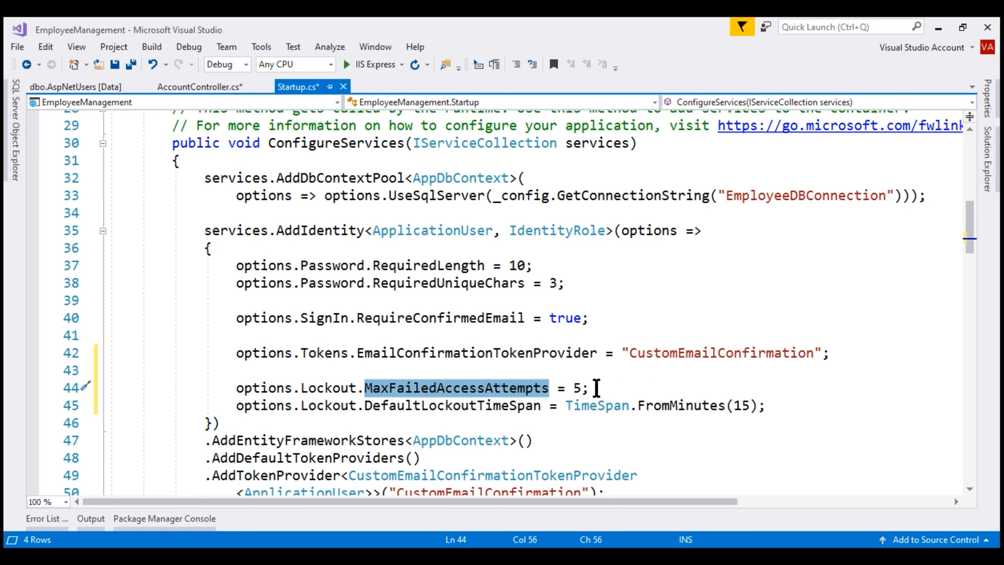
pyautogui.moveTo(611, 361)
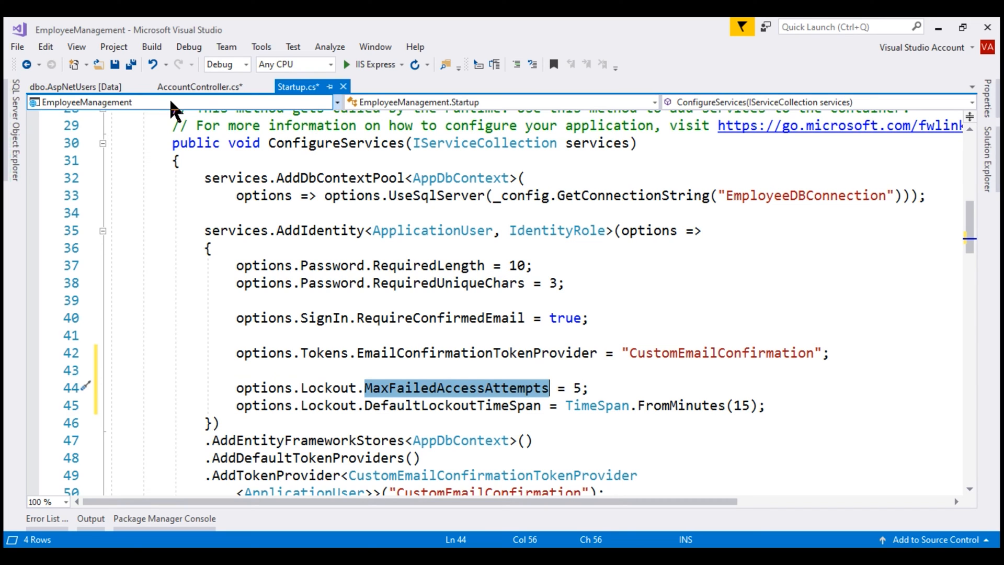
pyautogui.click(61, 86)
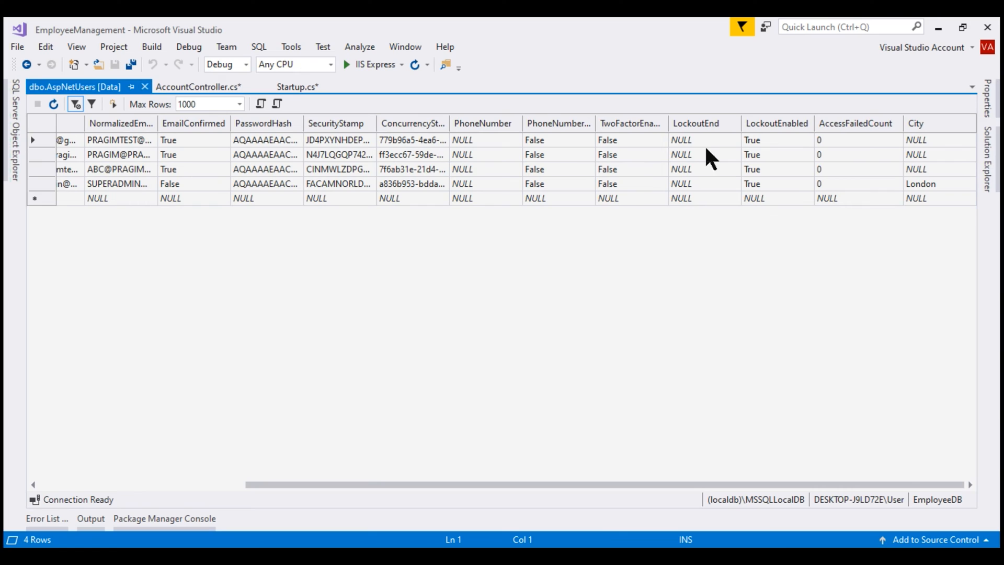
pyautogui.moveTo(689, 135)
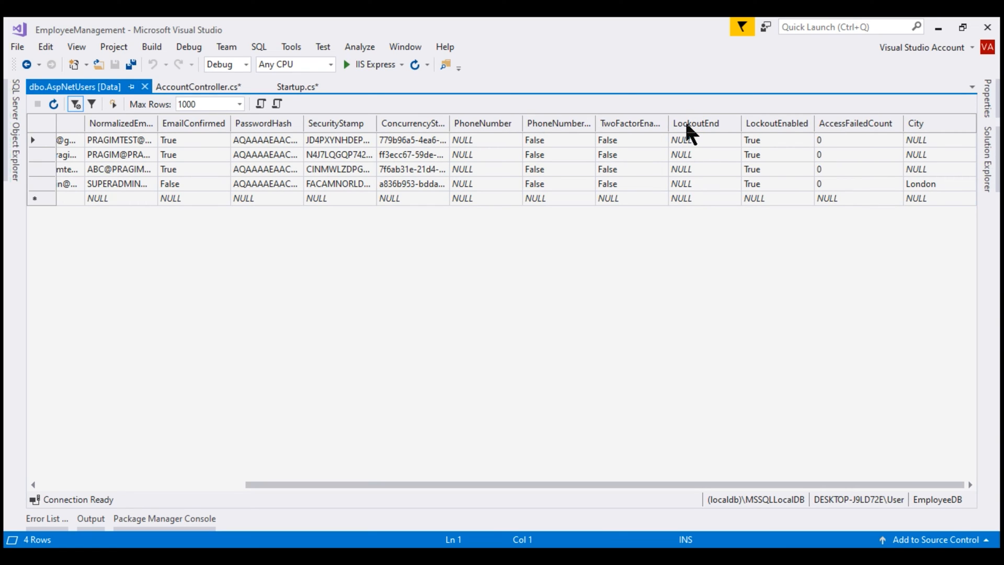
pyautogui.moveTo(713, 157)
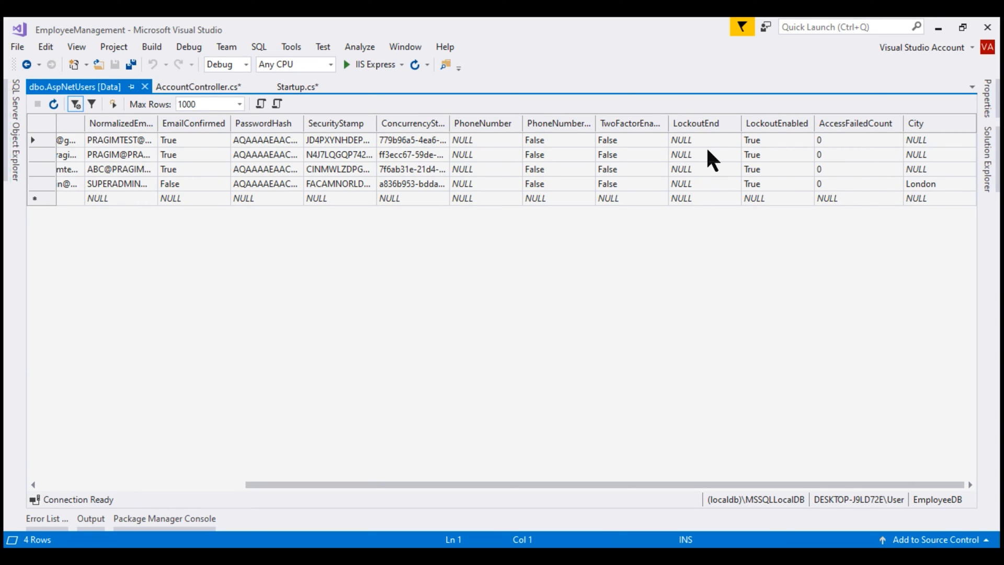
pyautogui.moveTo(691, 157)
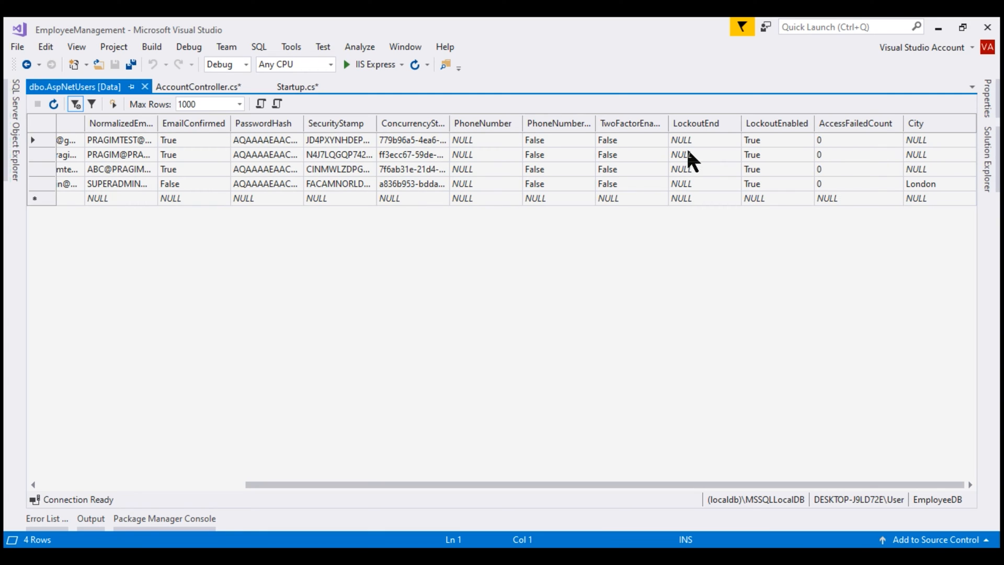
pyautogui.moveTo(680, 149)
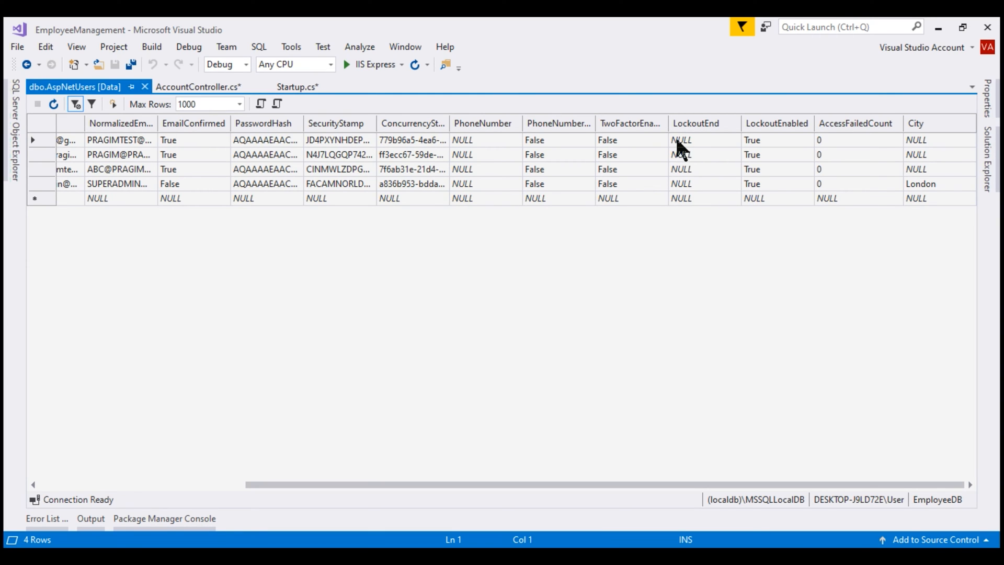
pyautogui.click(297, 87)
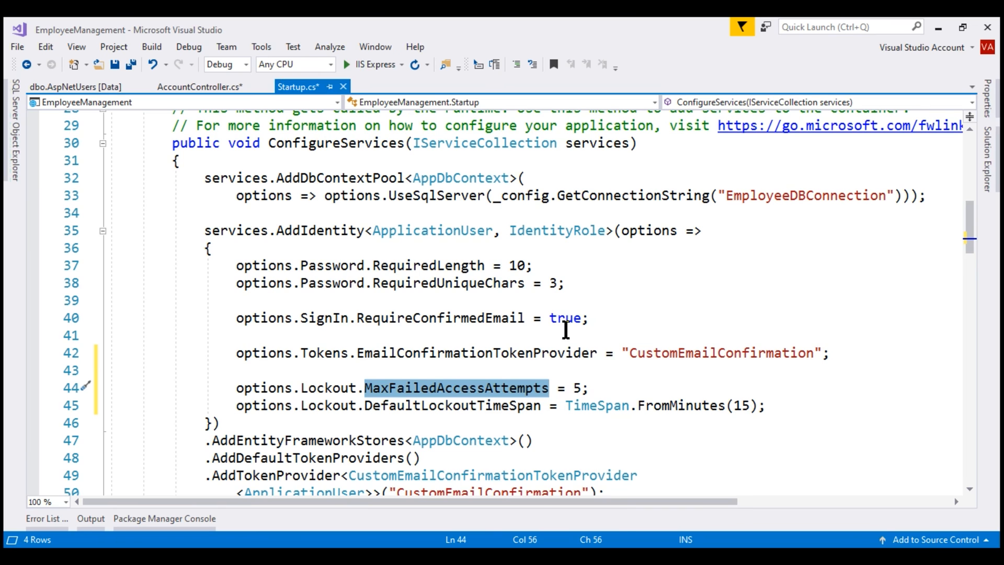
pyautogui.moveTo(479, 405)
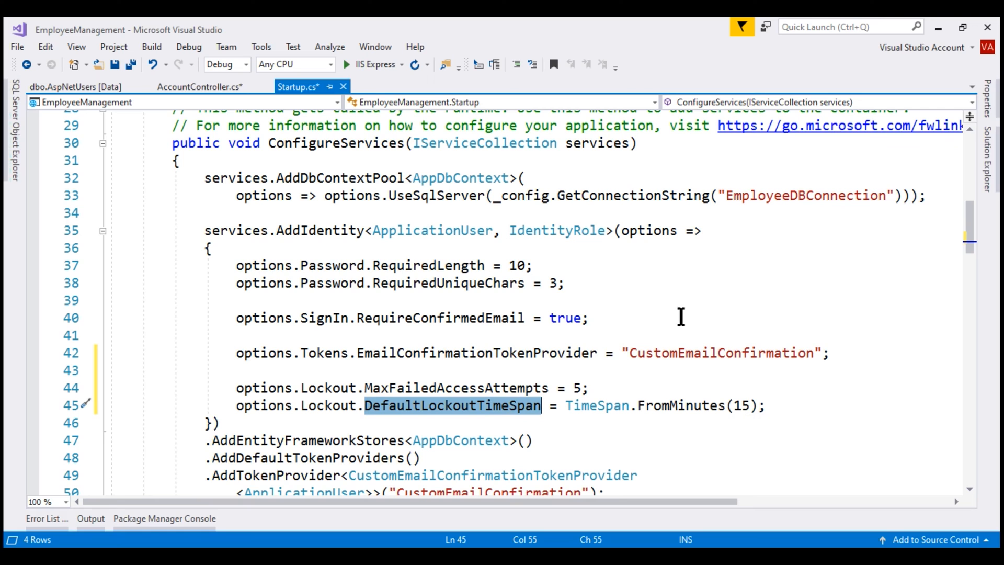
pyautogui.click(60, 102)
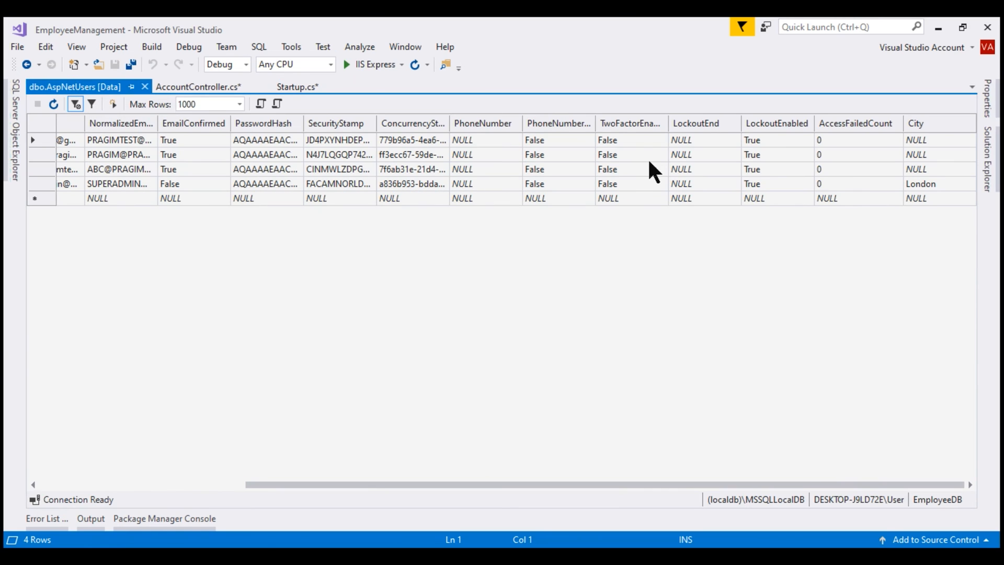
pyautogui.moveTo(691, 187)
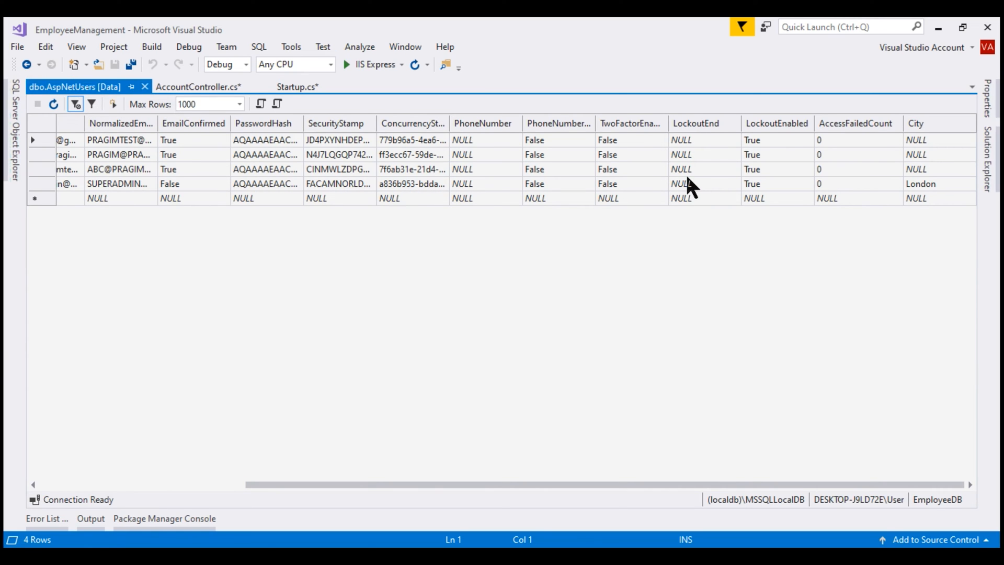
pyautogui.moveTo(709, 137)
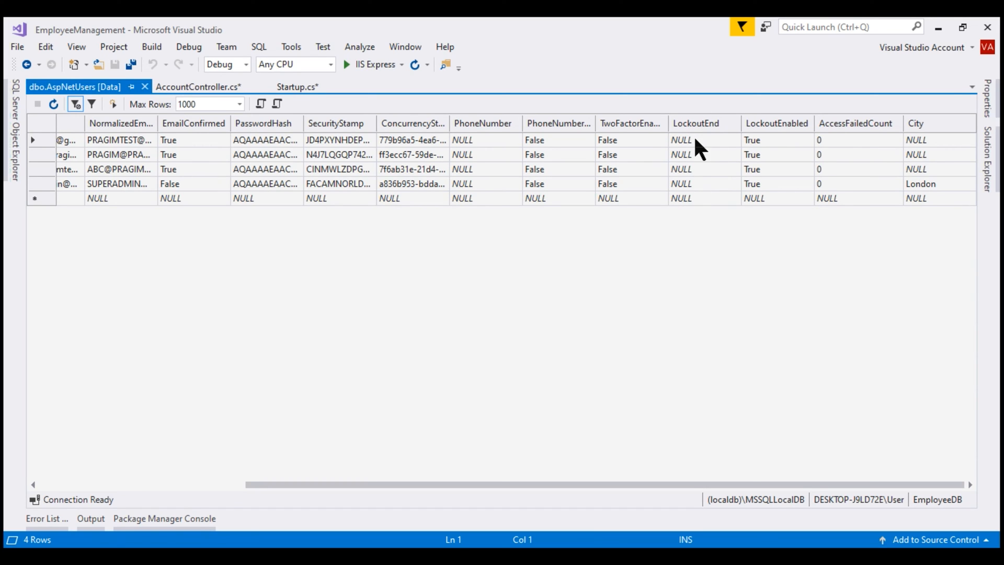
pyautogui.moveTo(359, 113)
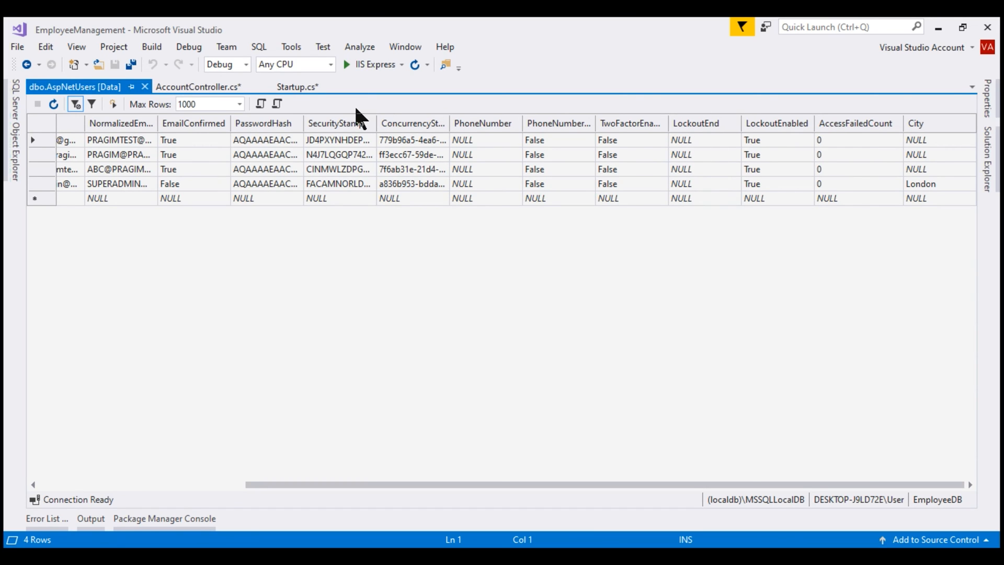
pyautogui.click(297, 86)
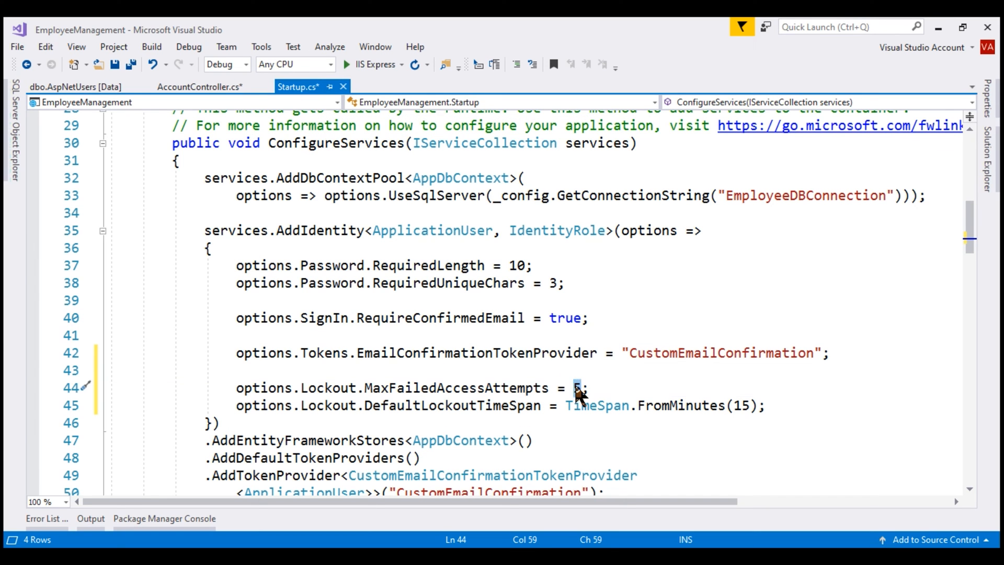
# Add if (result.IsLockedOut) return View("AccountLocked") before the invalid-login error.
pyautogui.click(198, 86)
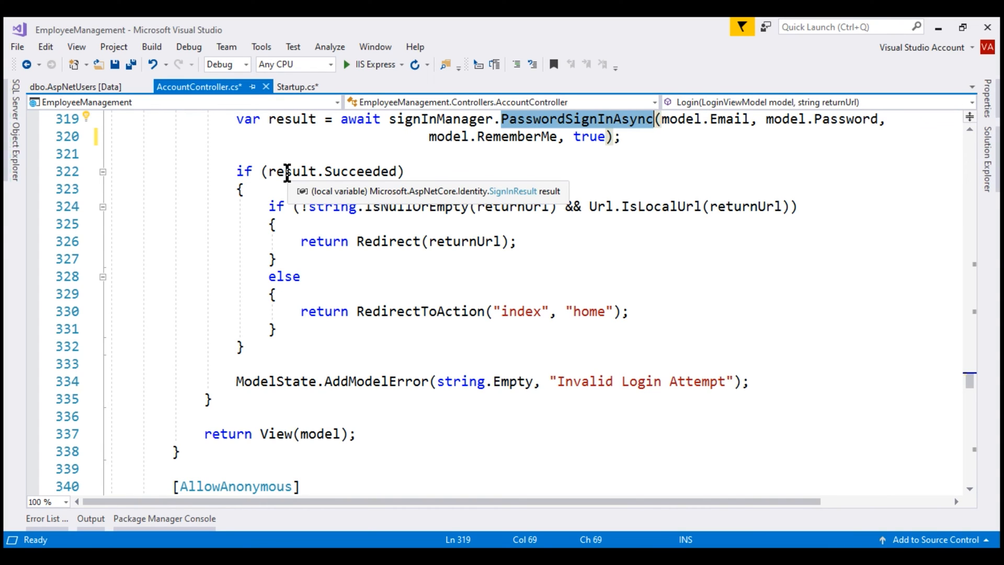
pyautogui.moveTo(313, 172)
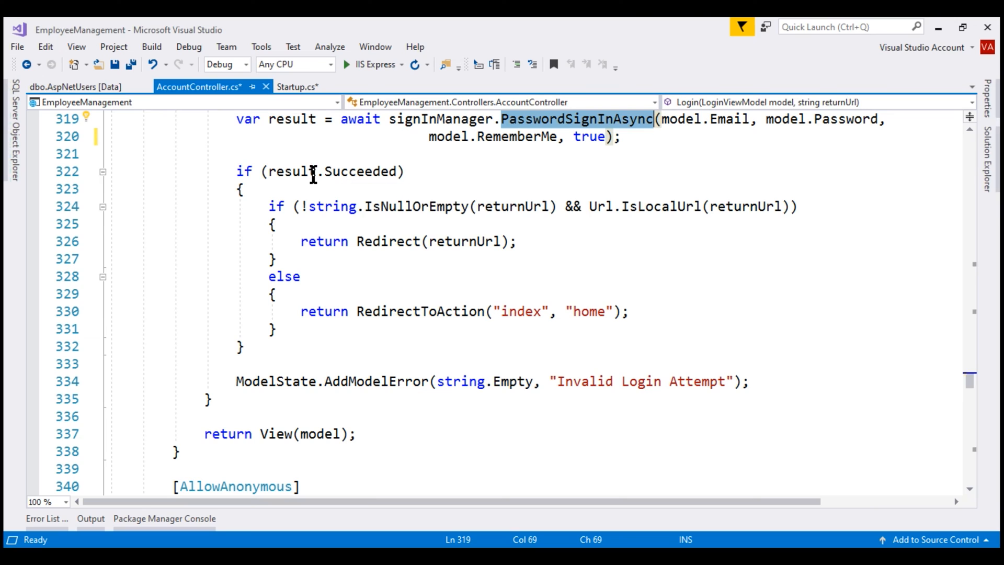
pyautogui.moveTo(310, 172)
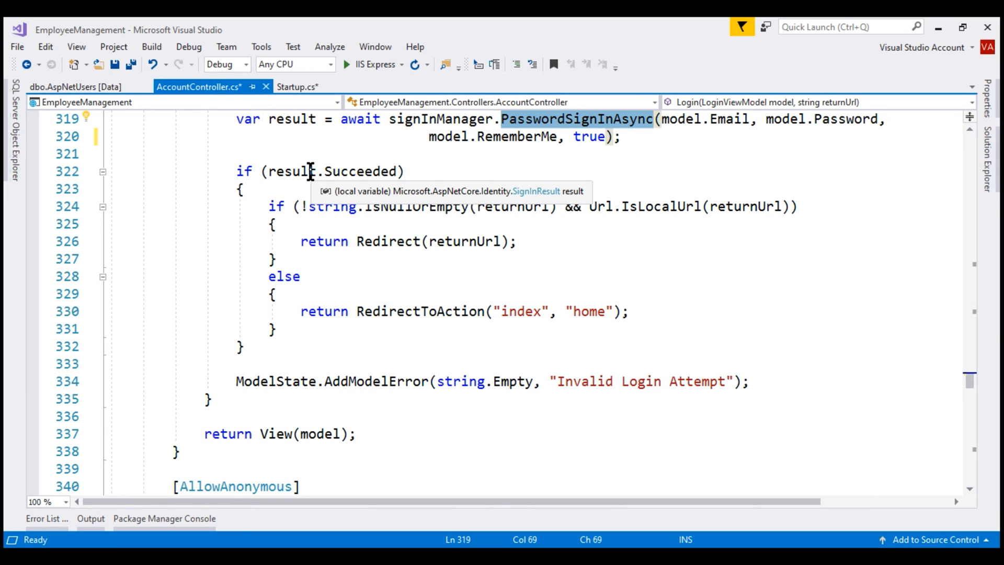
pyautogui.click(245, 346)
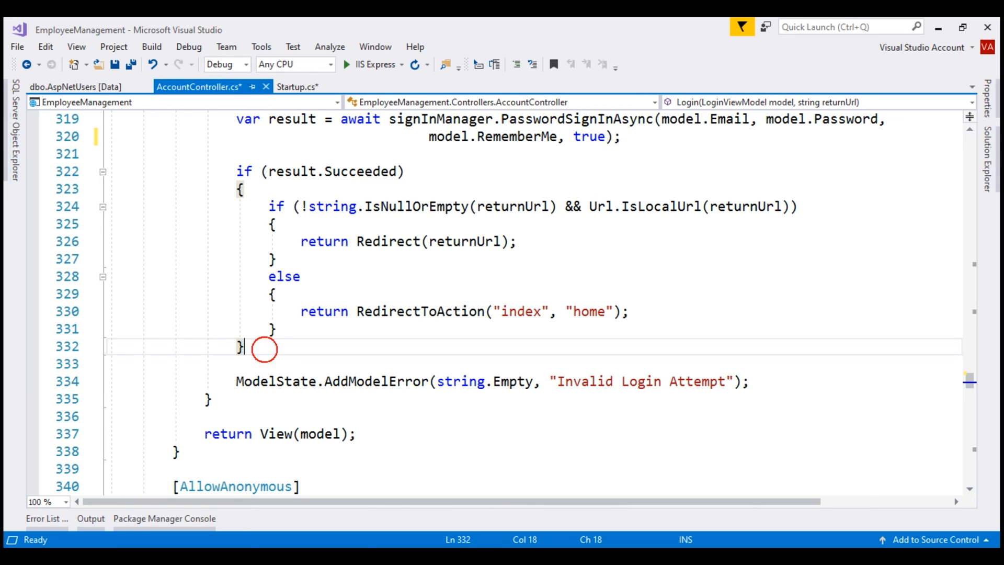
pyautogui.write('if')
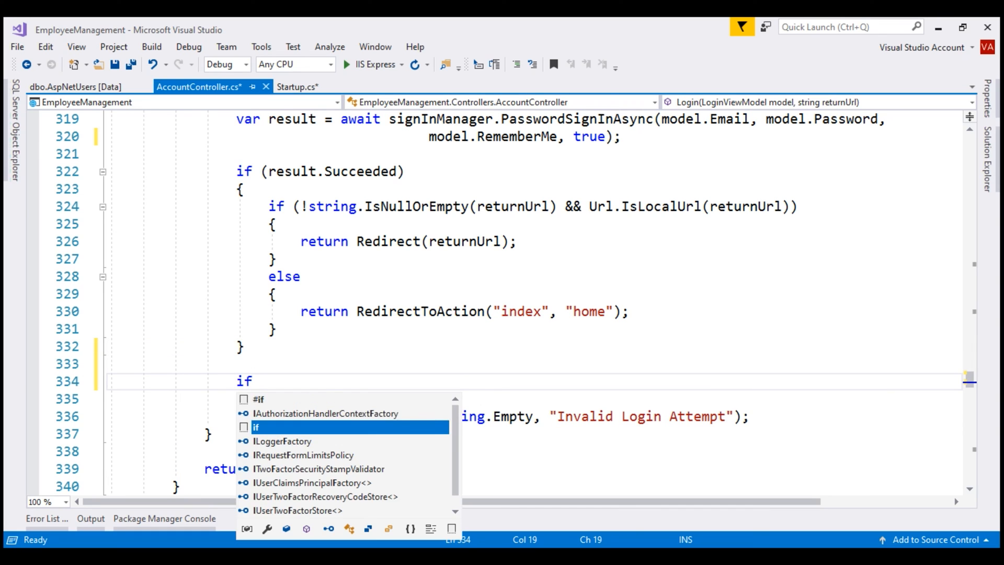
pyautogui.write('(r')
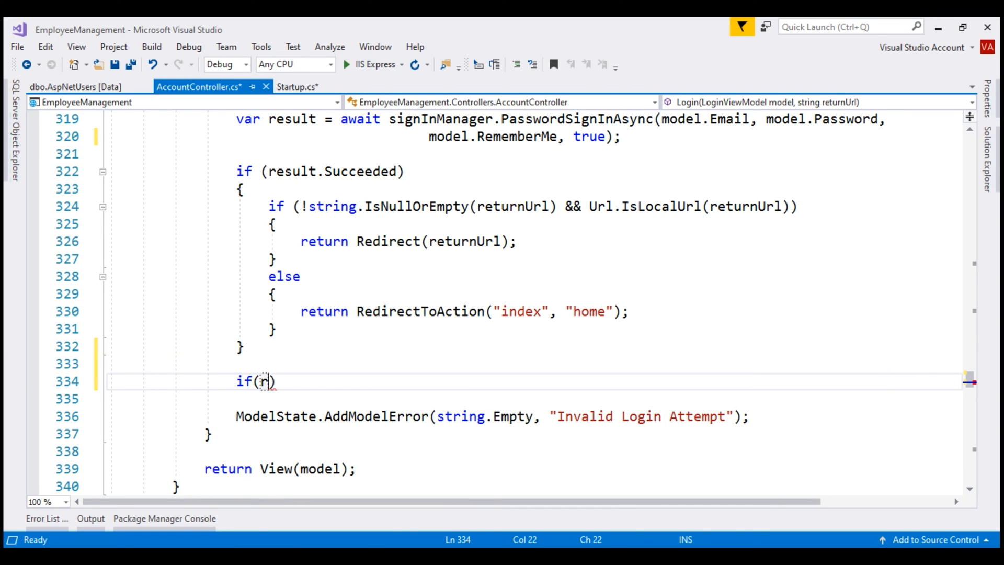
pyautogui.write('esult')
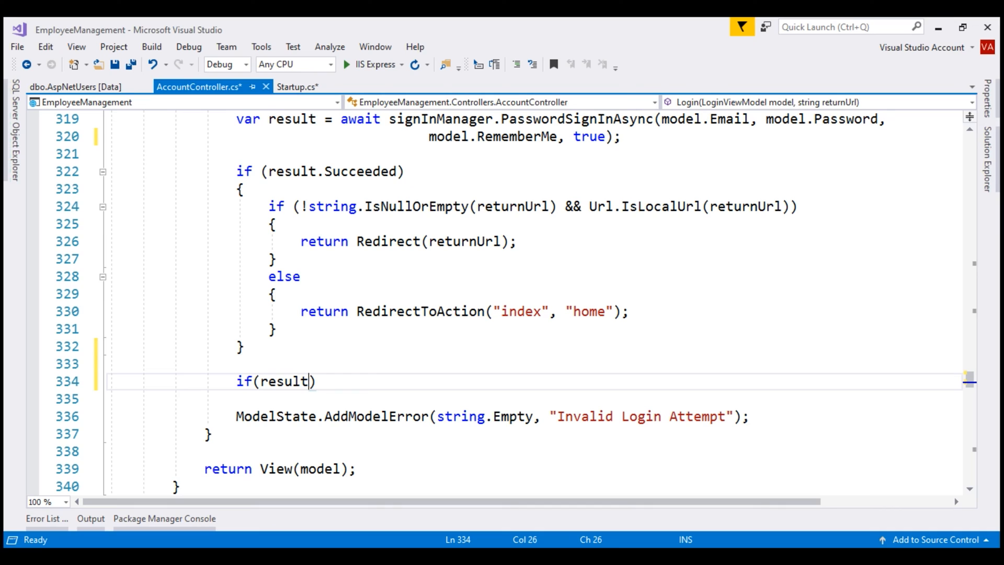
pyautogui.write('.IsLockedOut')
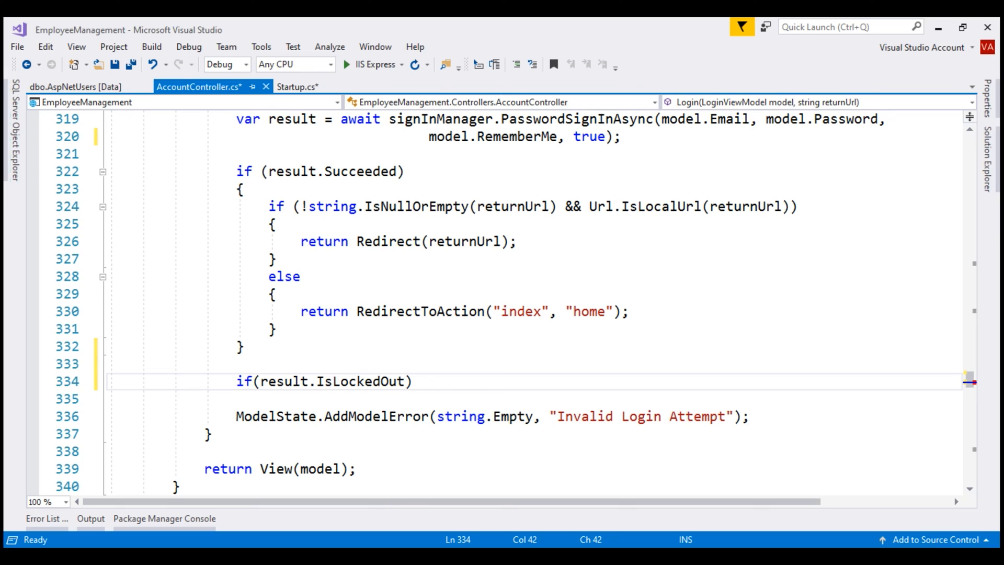
pyautogui.write('{')
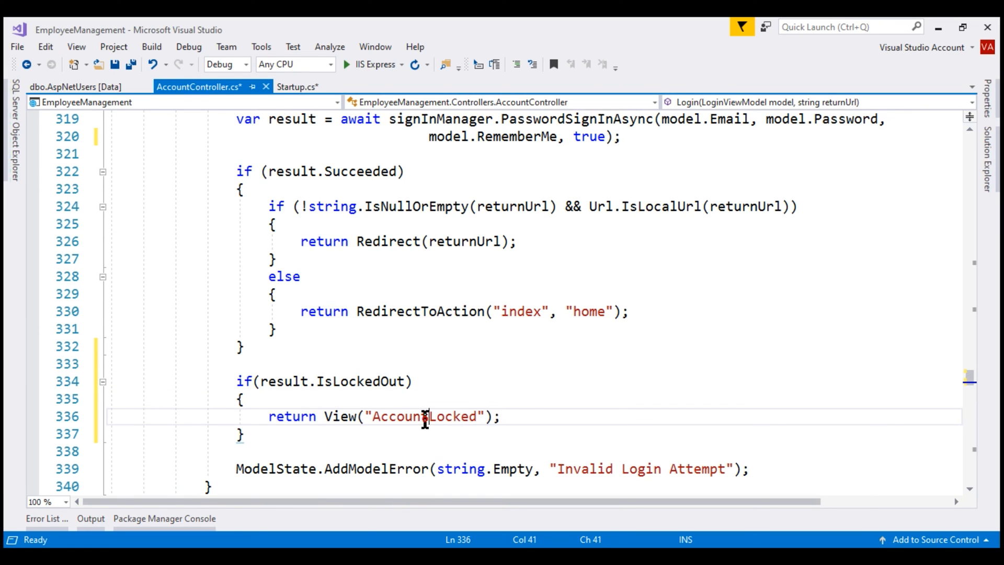
pyautogui.doubleClick(423, 417)
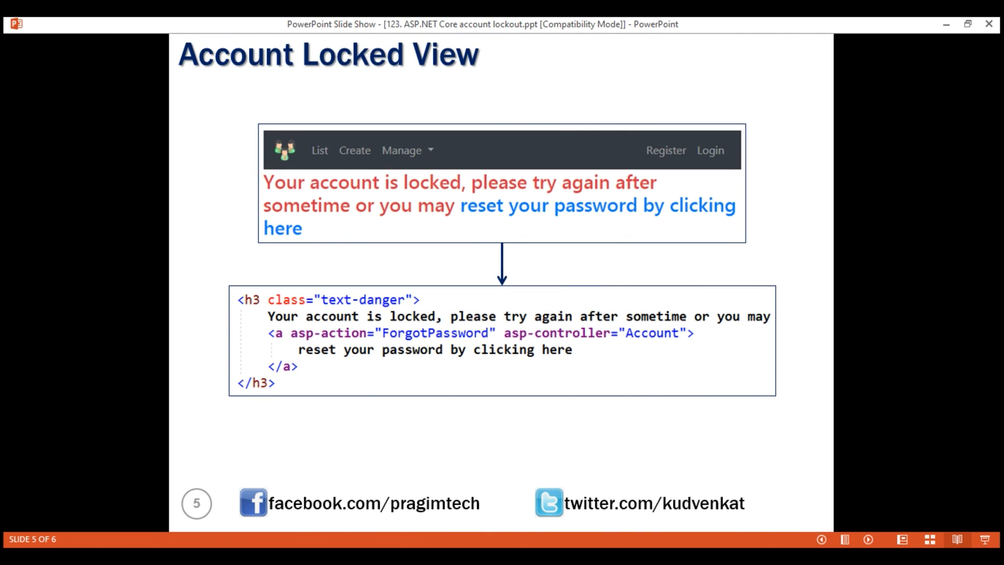
pyautogui.moveTo(581, 220)
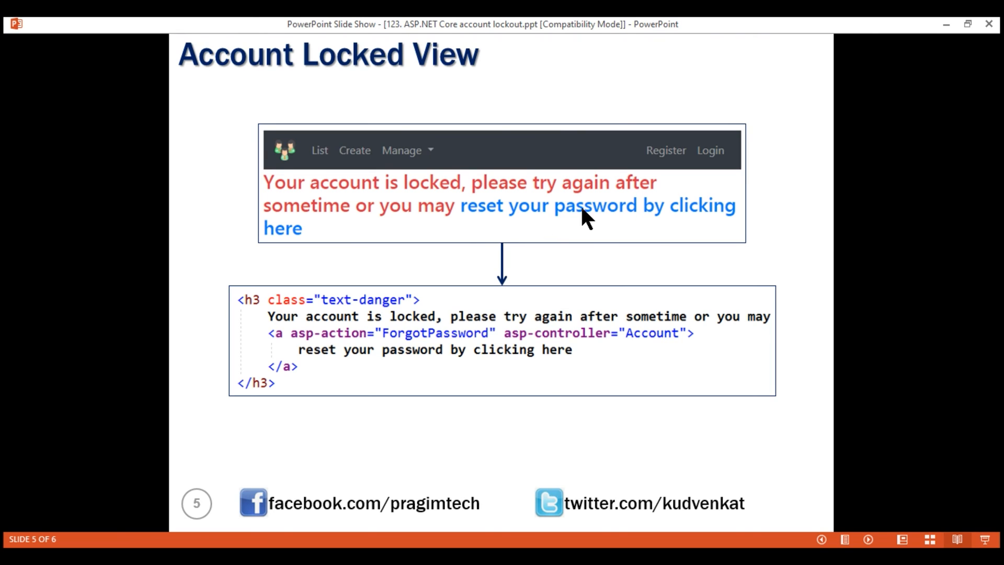
pyautogui.moveTo(432, 346)
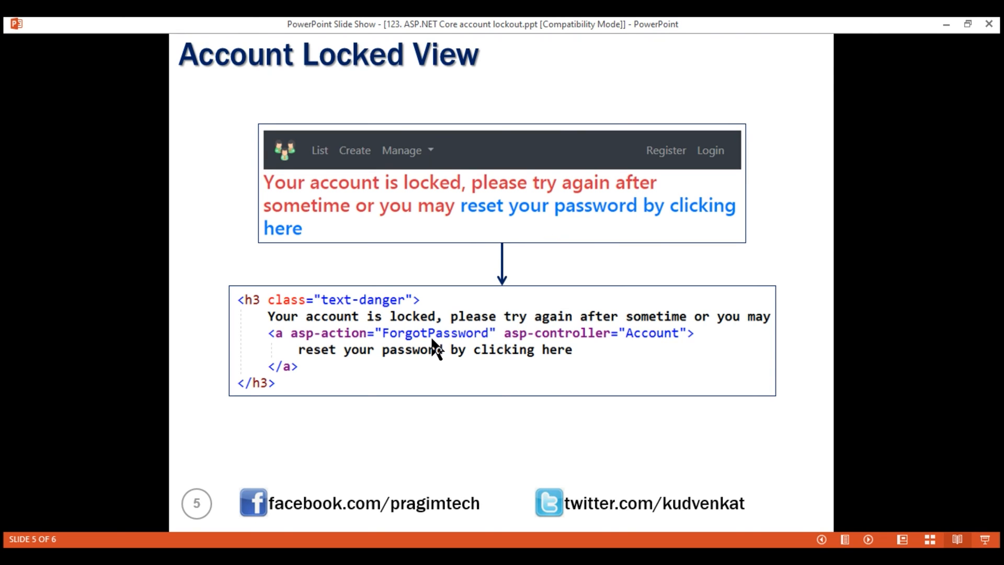
pyautogui.moveTo(616, 368)
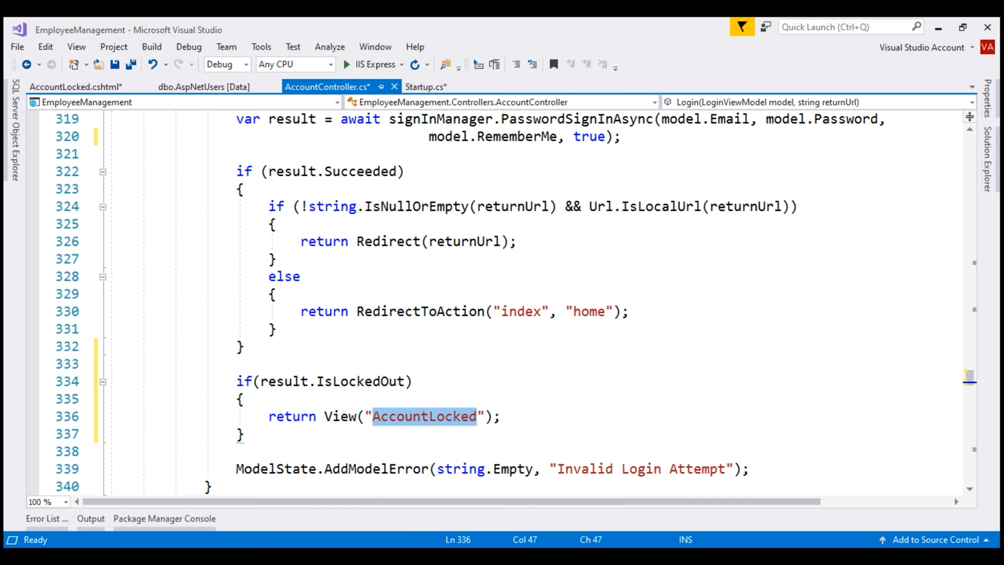
pyautogui.moveTo(415, 424)
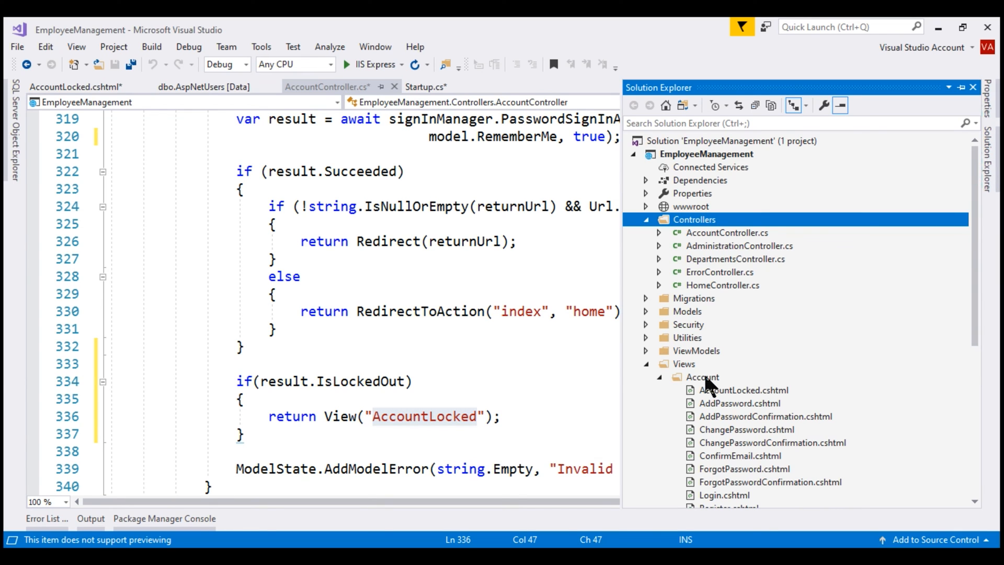
# Expand the Views > Account folder and open AccountLocked.cshtml.
pyautogui.click(703, 377)
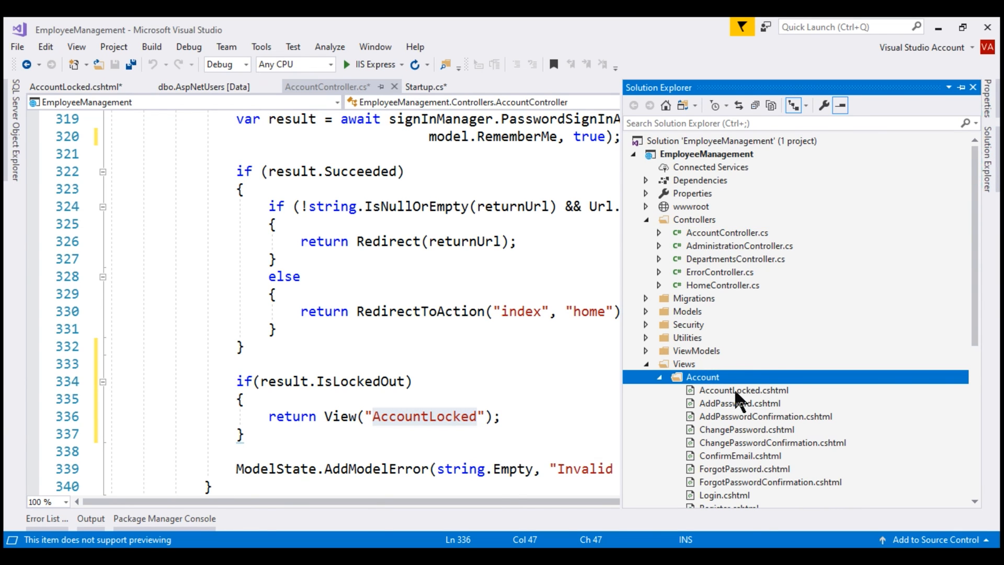
pyautogui.doubleClick(735, 390)
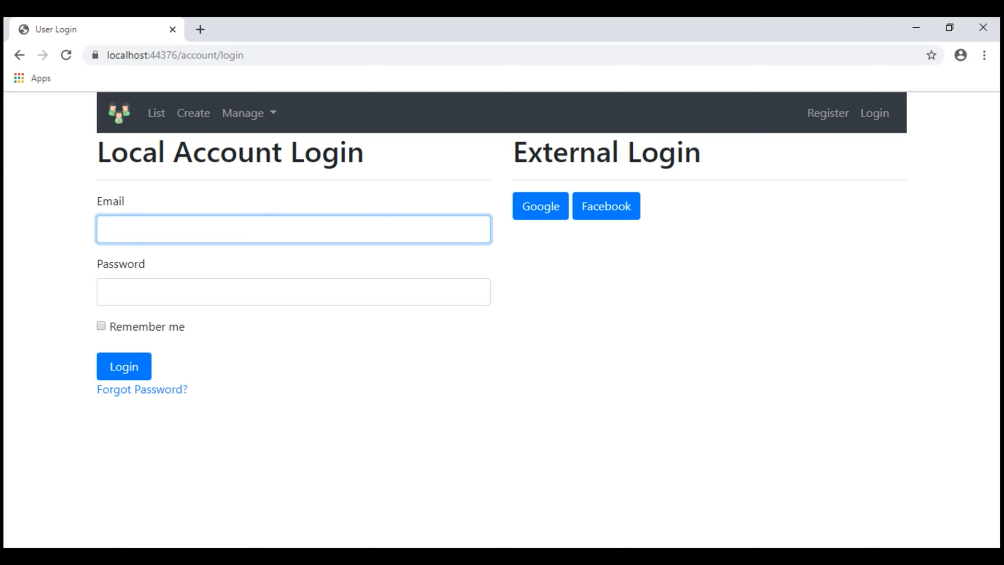
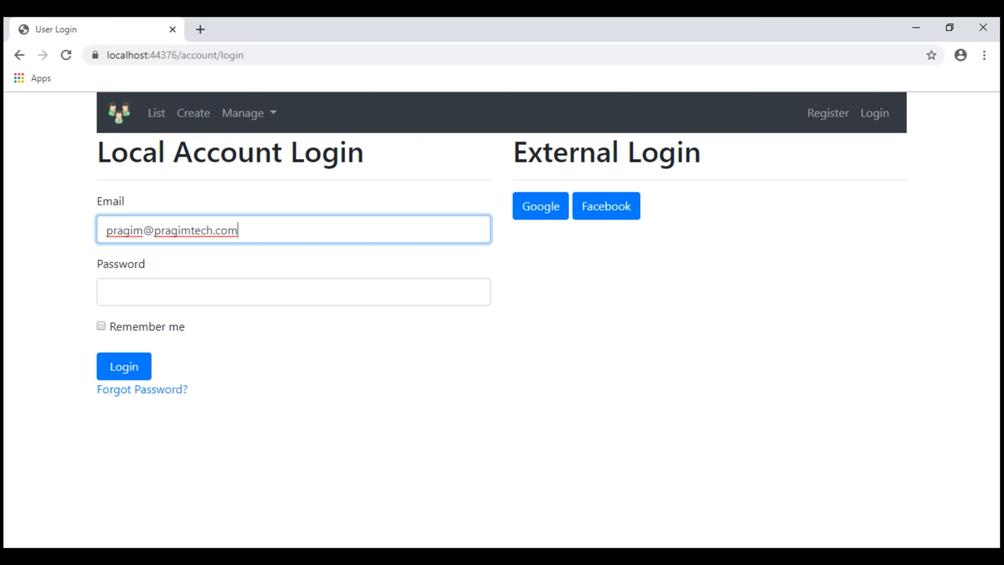
pyautogui.write('••')
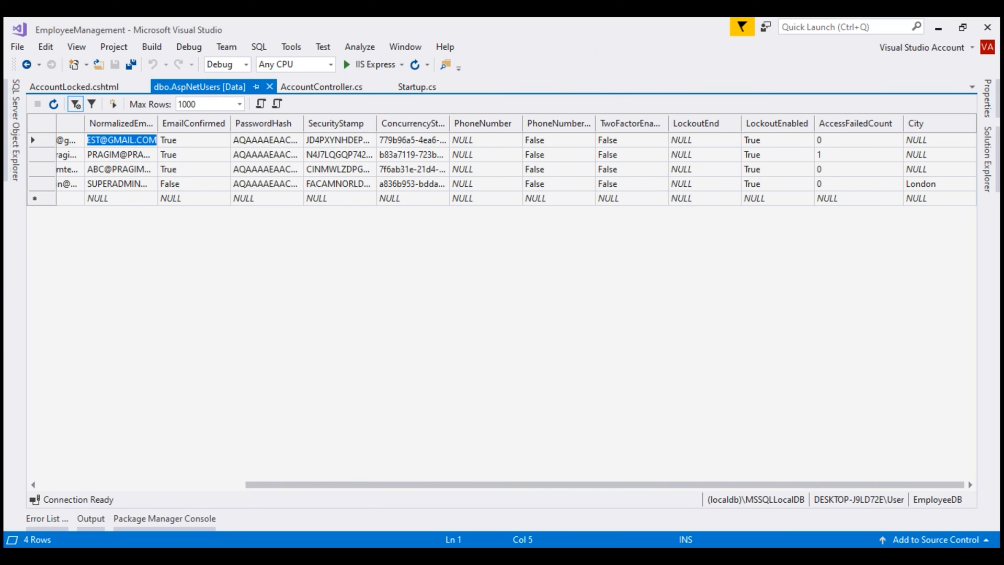
pyautogui.click(824, 154)
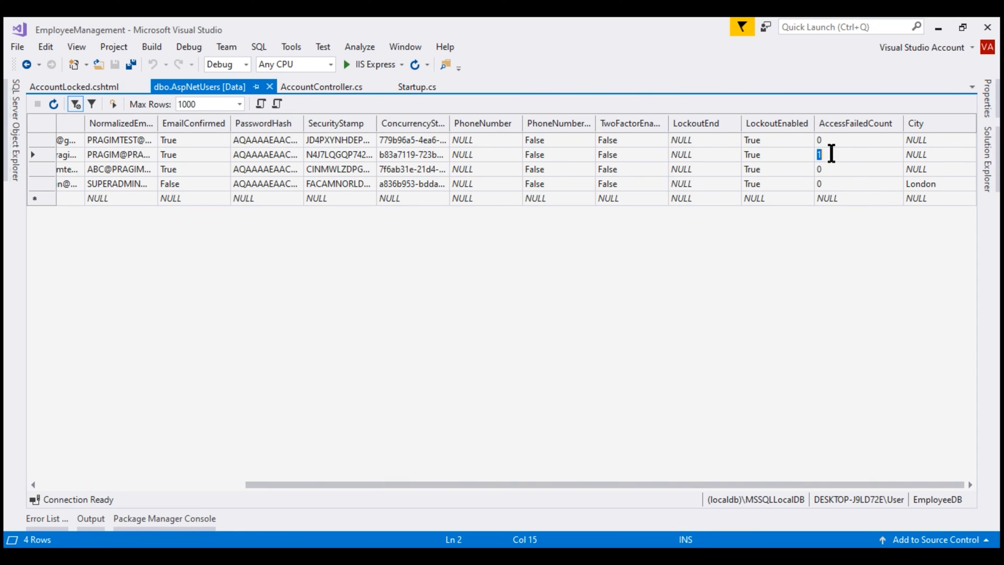
pyautogui.moveTo(791, 164)
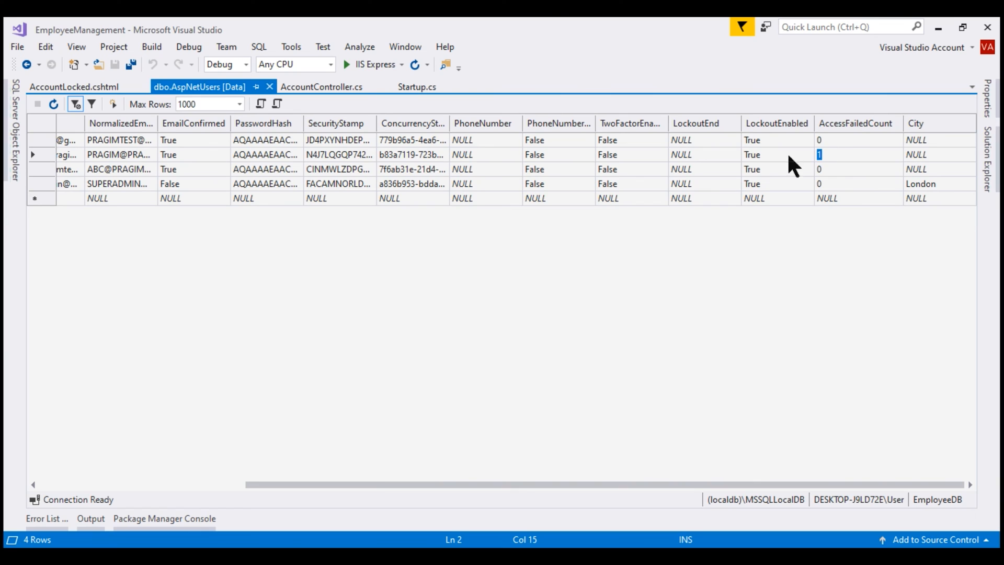
pyautogui.click(682, 154)
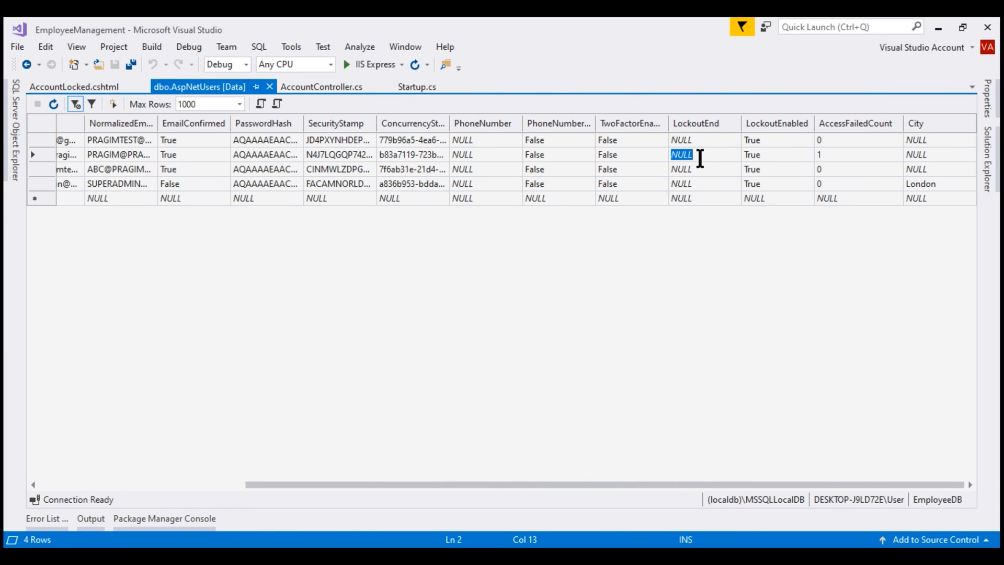
pyautogui.moveTo(422, 95)
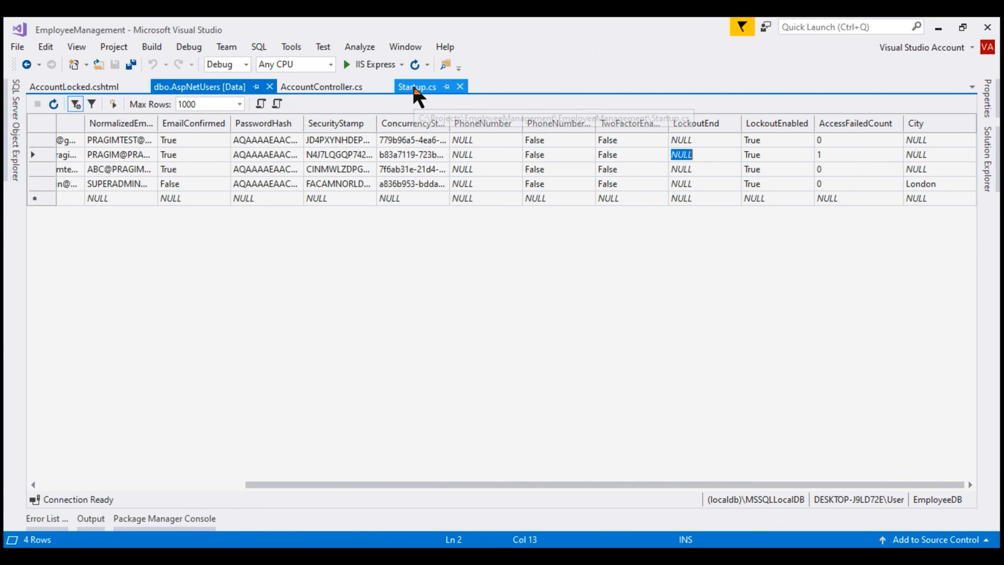
pyautogui.click(418, 86)
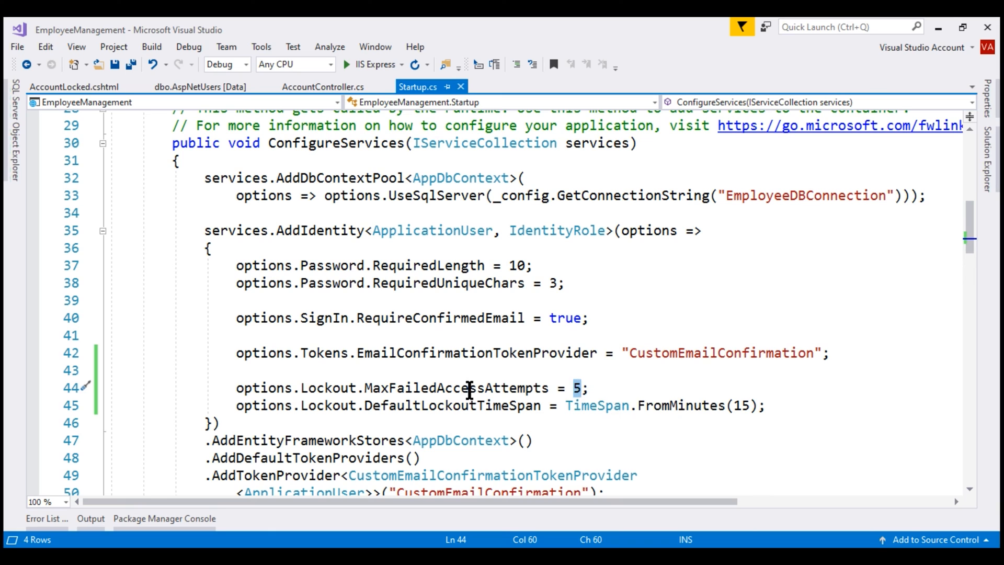
pyautogui.doubleClick(455, 388)
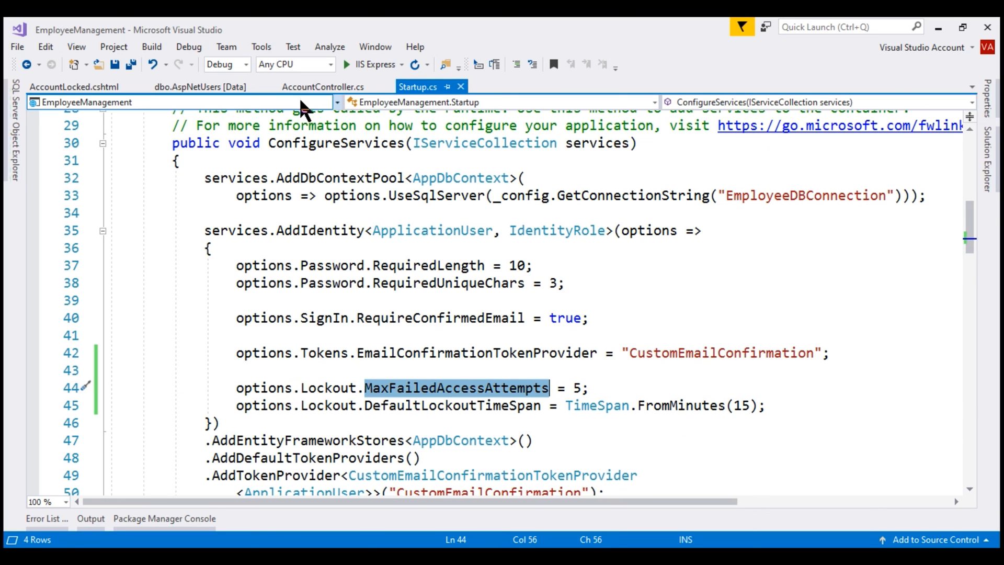
pyautogui.click(194, 86)
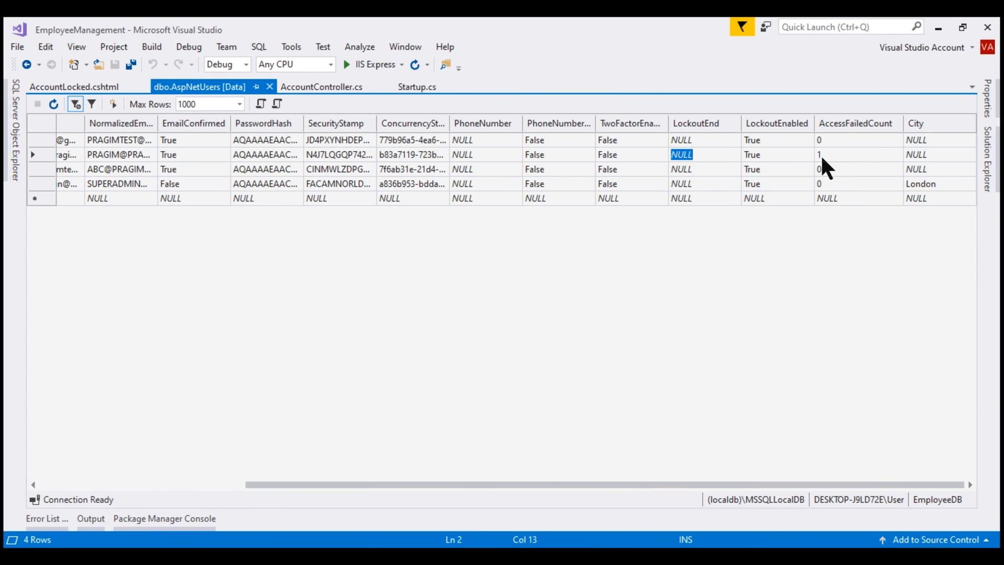
pyautogui.moveTo(734, 140)
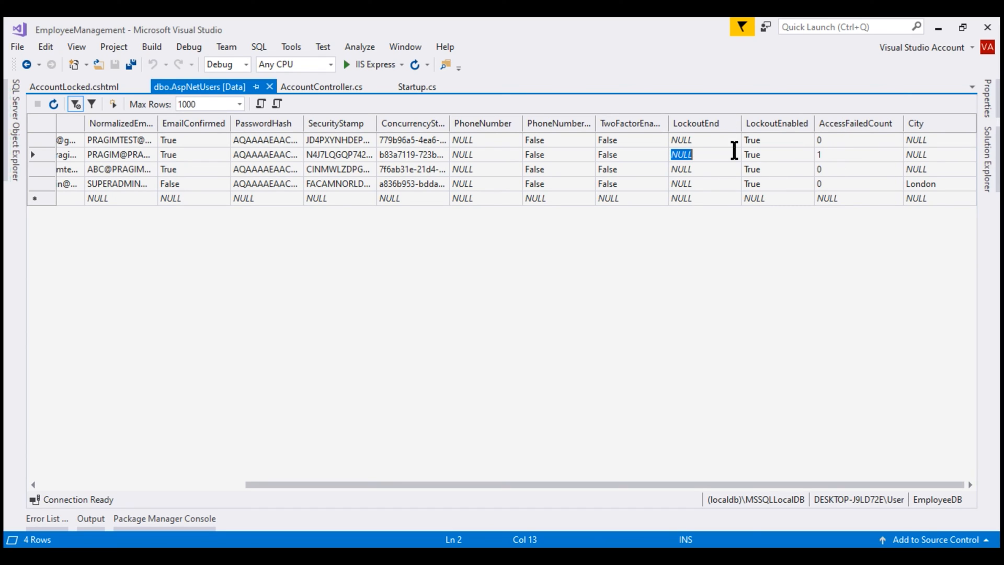
pyautogui.moveTo(688, 135)
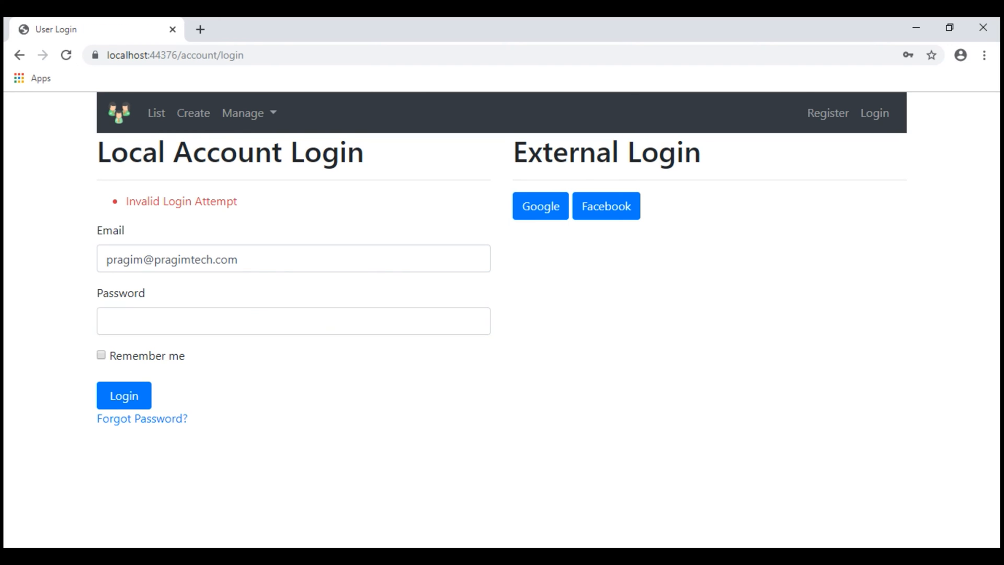
# Submit another wrong-password login attempt until the account locks.
pyautogui.write('•')
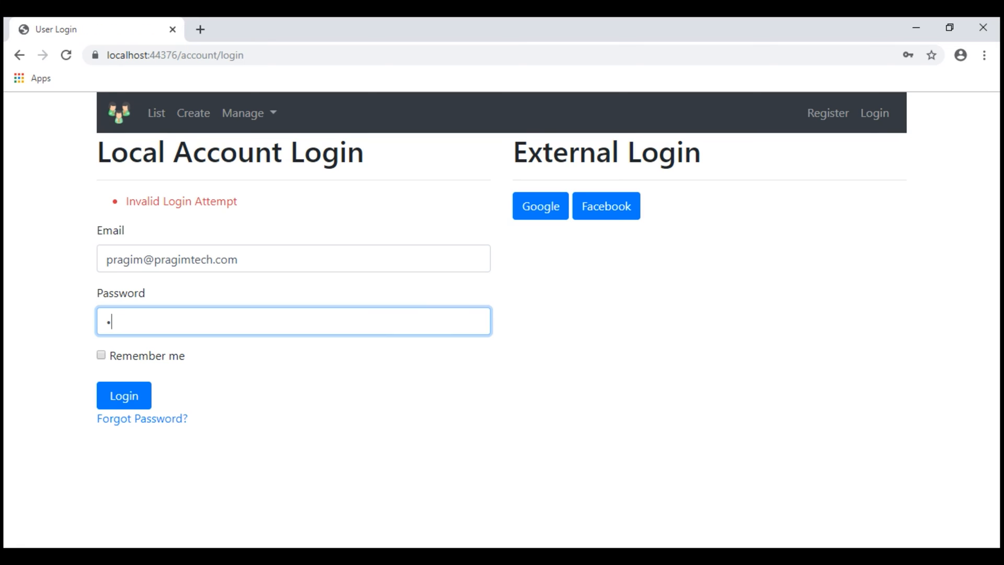
pyautogui.write('•')
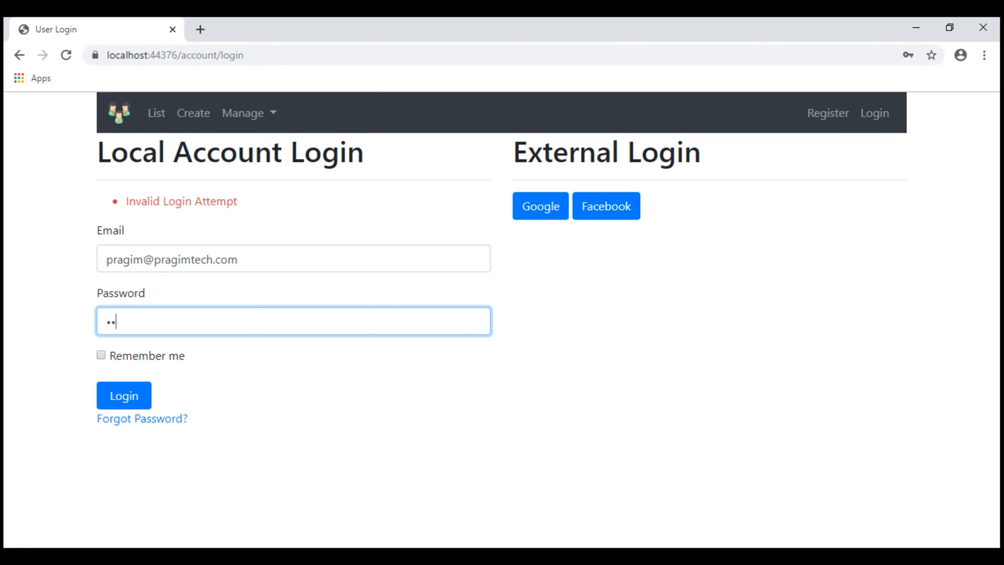
pyautogui.click(124, 395)
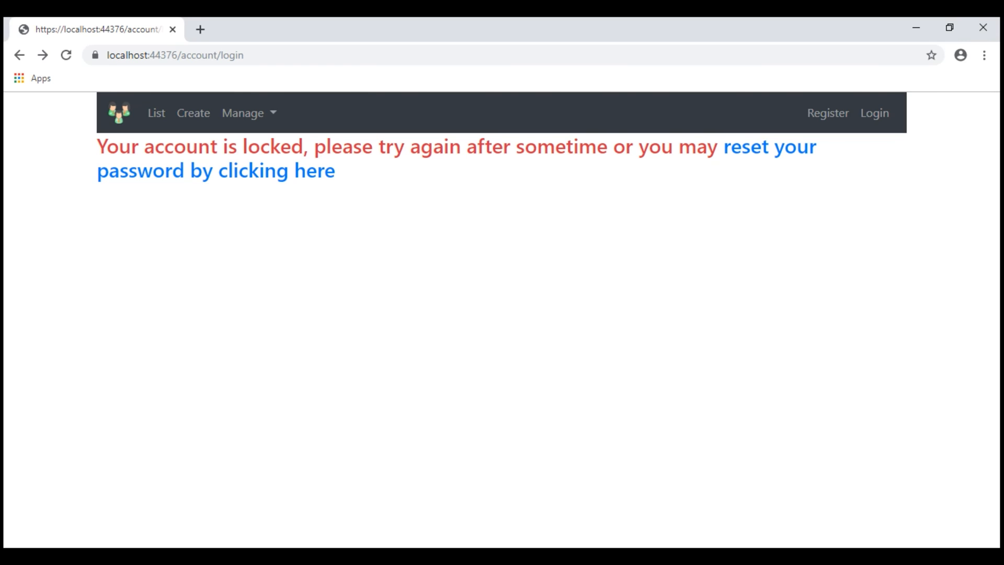
pyautogui.moveTo(767, 151)
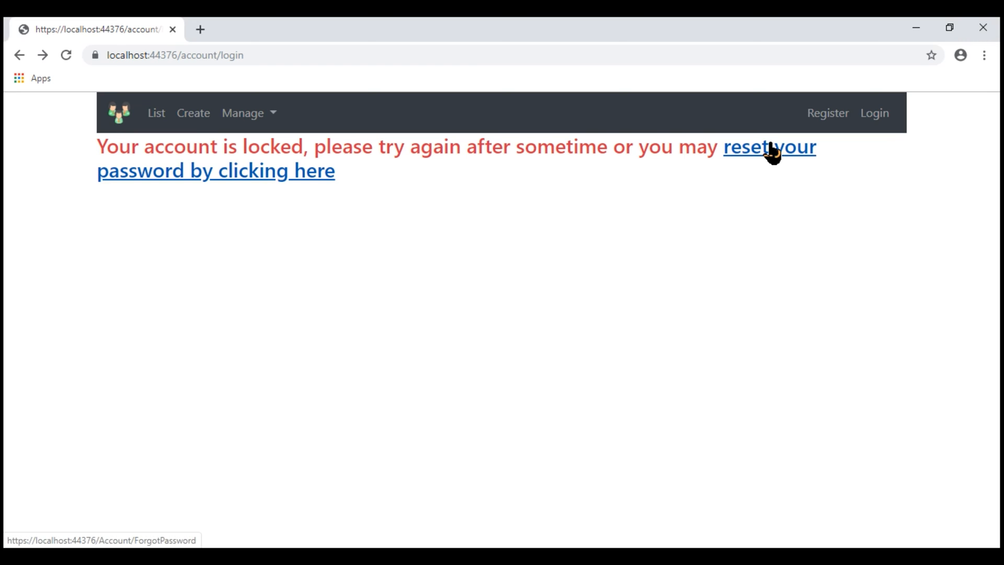
# Request a password reset link for the account and copy it from the log.
pyautogui.click(770, 148)
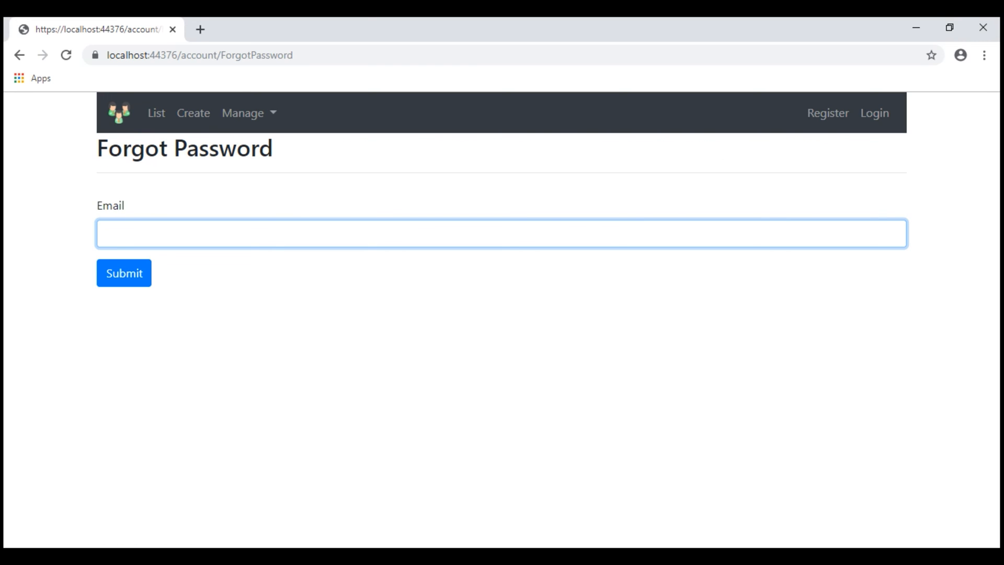
pyautogui.click(124, 273)
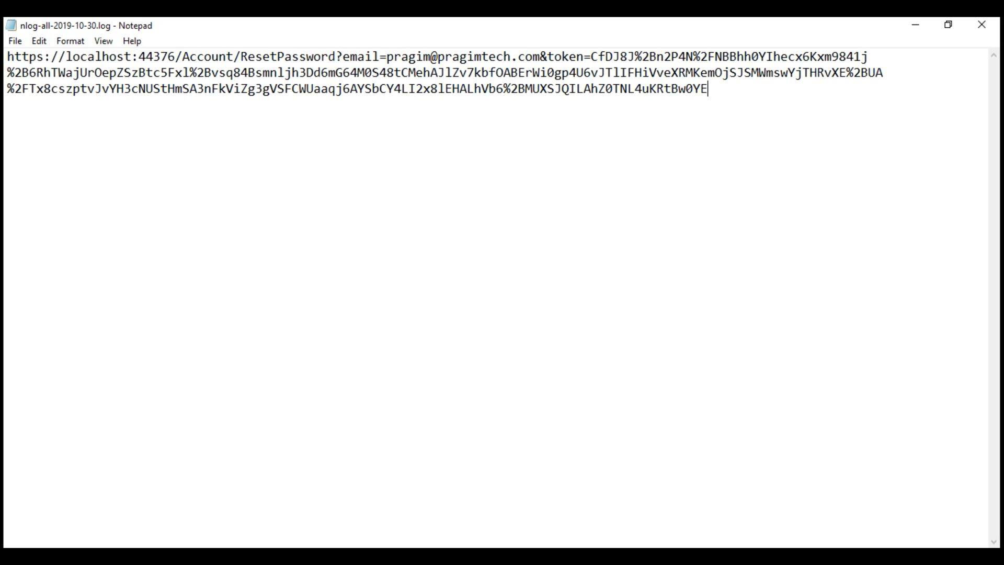
pyautogui.press('ctrl+a')
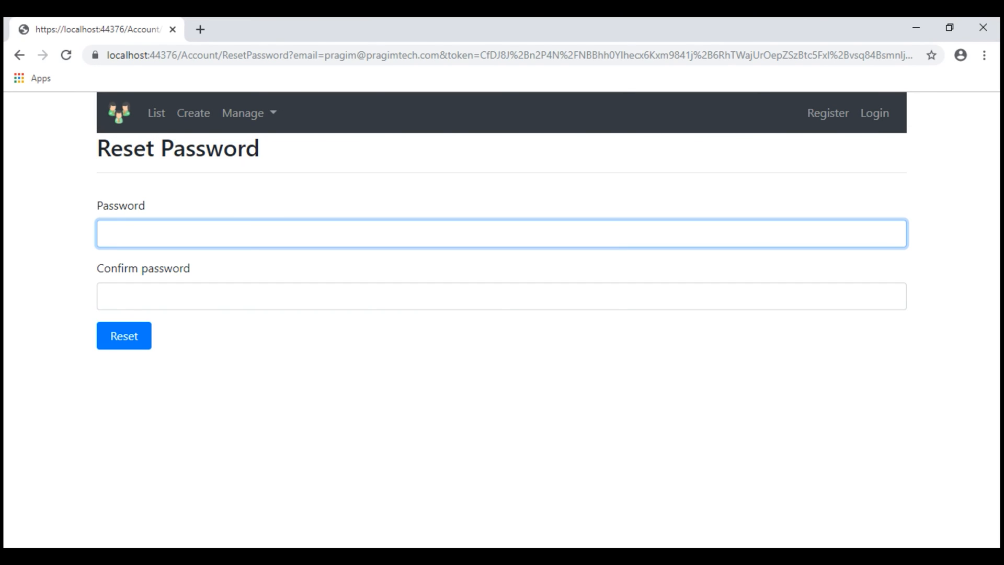
pyautogui.write('password123')
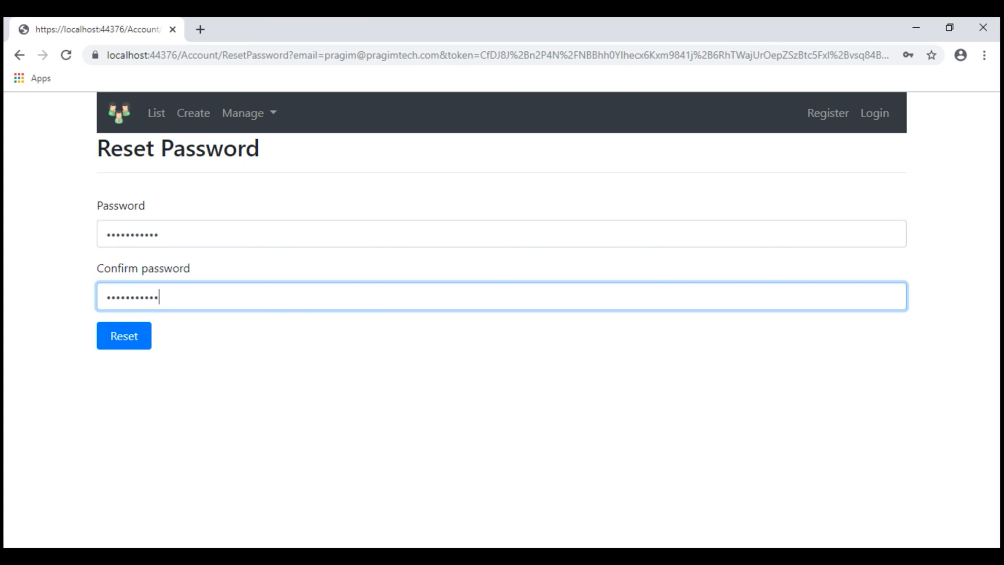
pyautogui.click(124, 336)
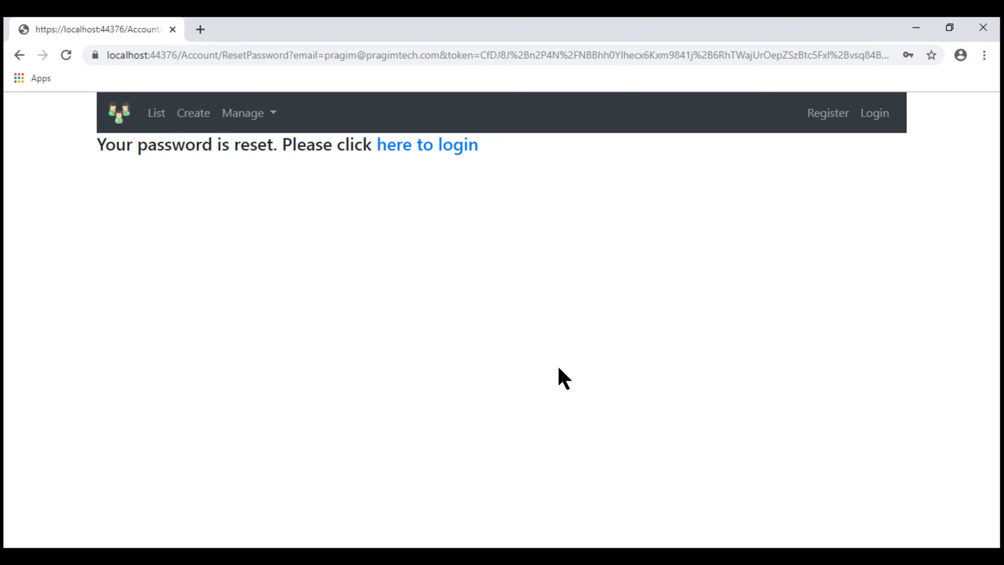
pyautogui.click(427, 145)
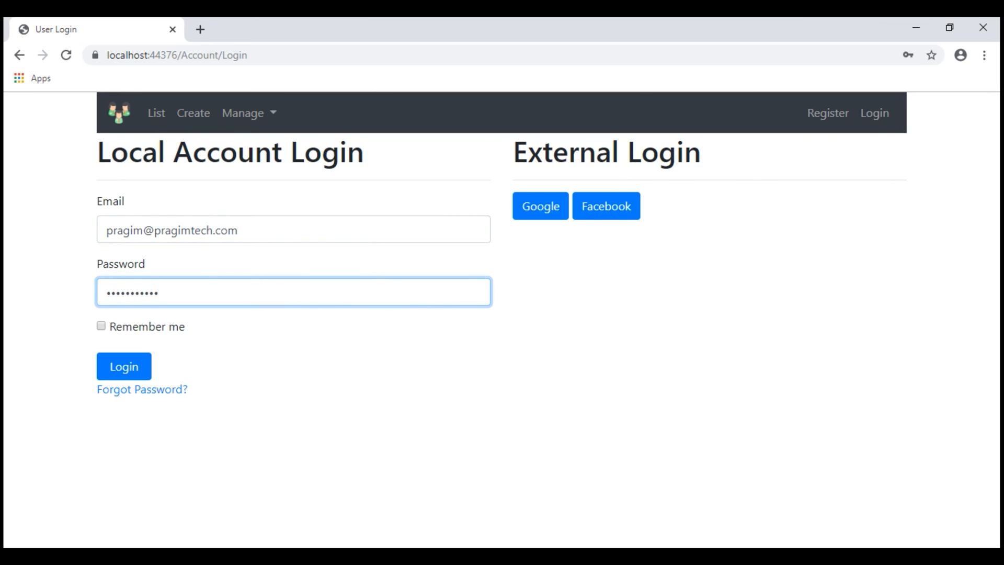
pyautogui.click(124, 366)
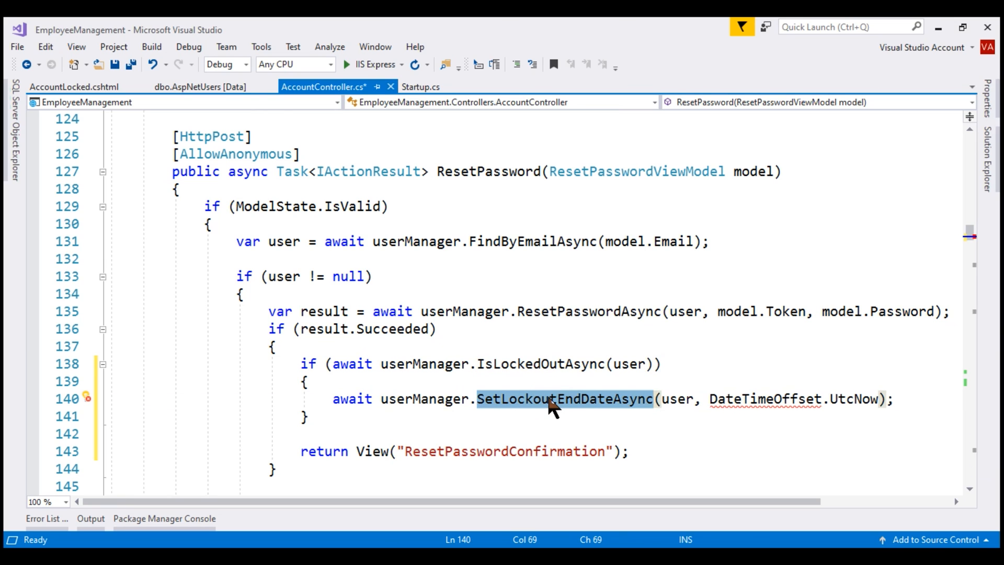
# Call SetLockoutEndDateAsync(user, DateTimeOffset.UtcNow) for locked-out users in ResetPassword, and save.
pyautogui.click(768, 406)
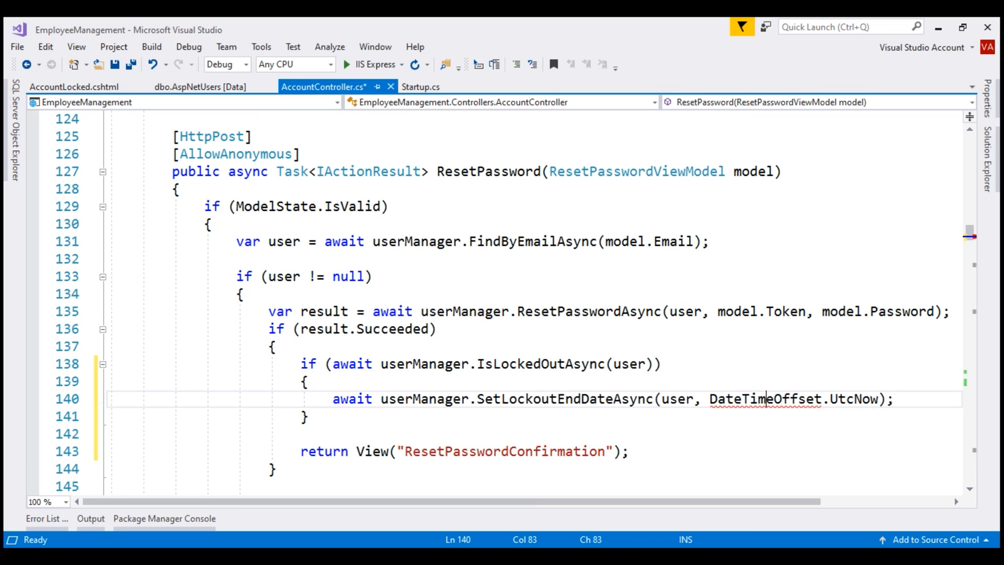
pyautogui.press('Enter')
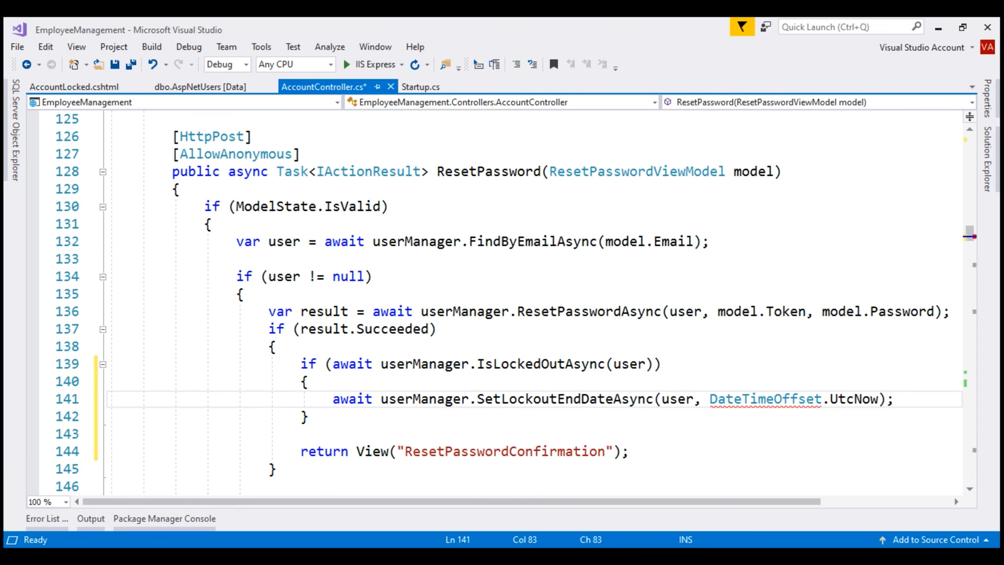
pyautogui.press('Ctrl+S')
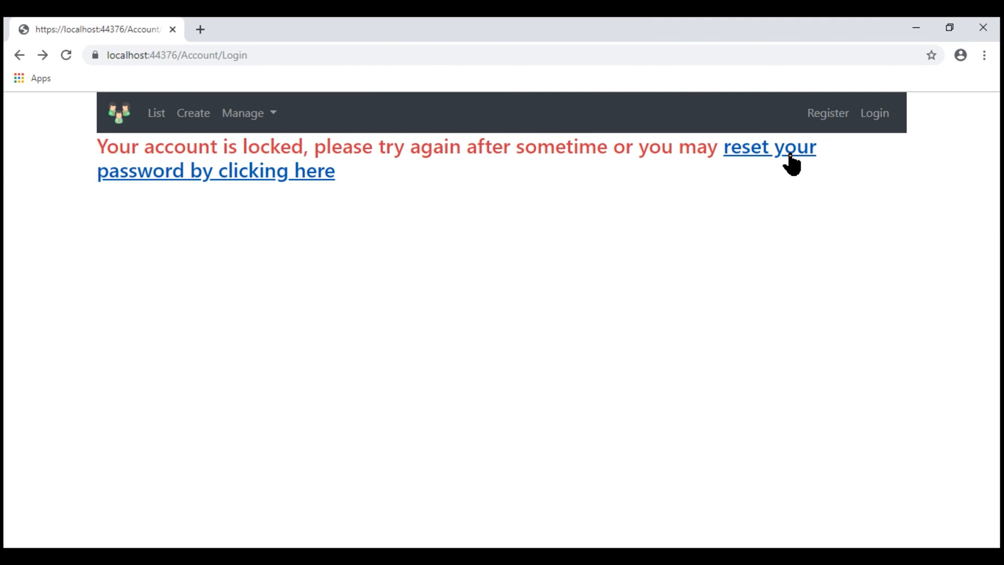
# Request a reset link for the locked account and submit a new password.
pyautogui.click(784, 148)
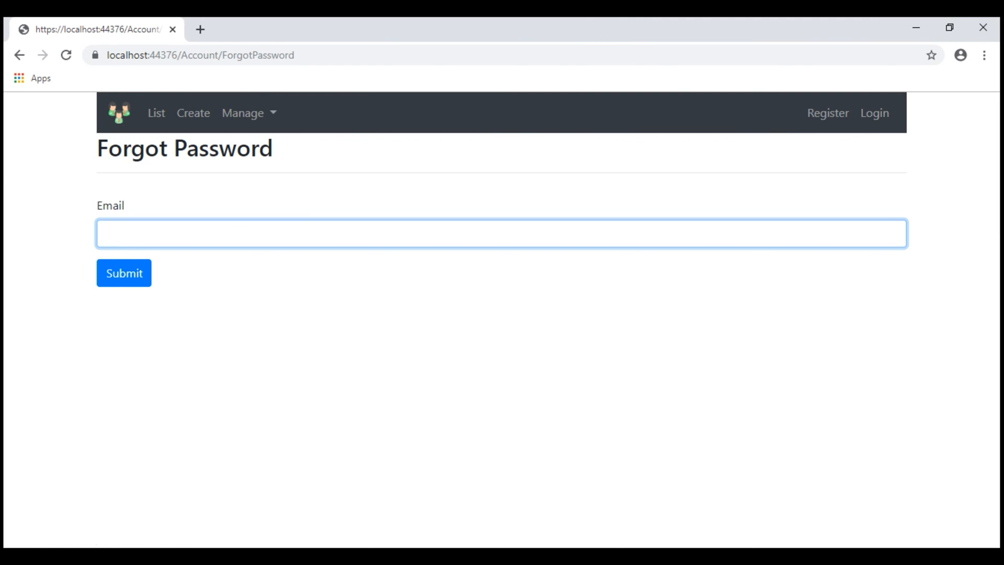
pyautogui.click(124, 273)
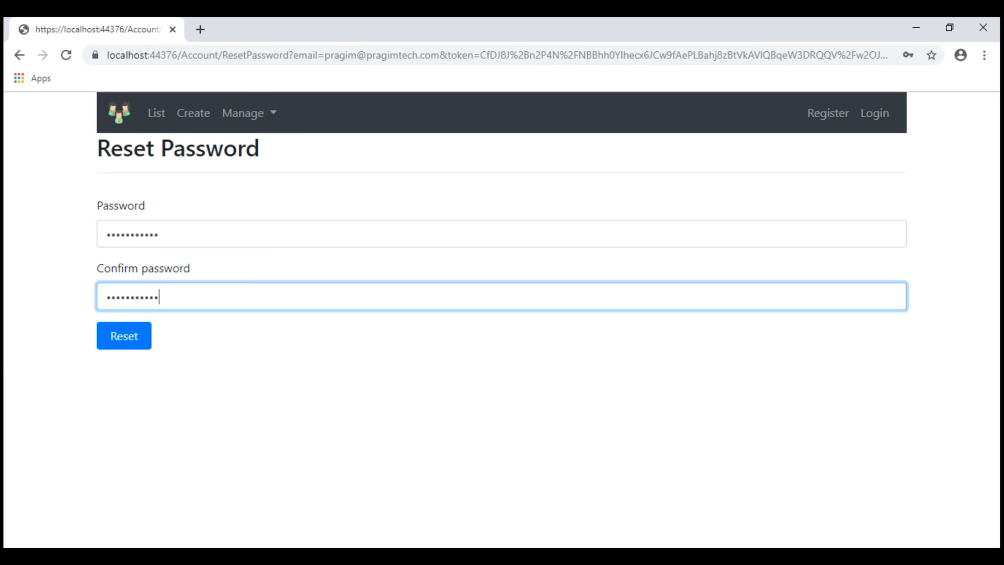
pyautogui.click(124, 335)
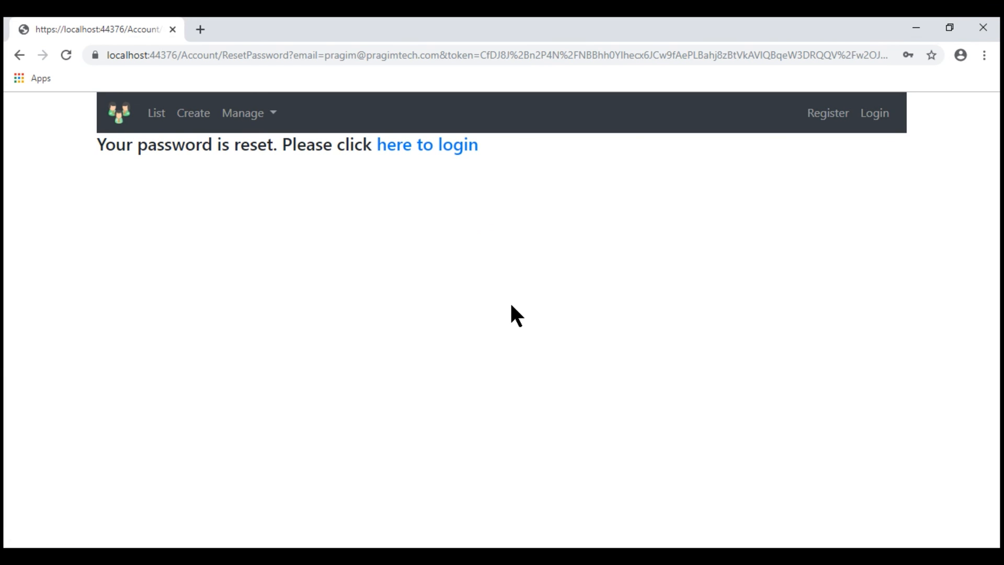
# Return to the login page and log in with the new credentials.
pyautogui.click(427, 145)
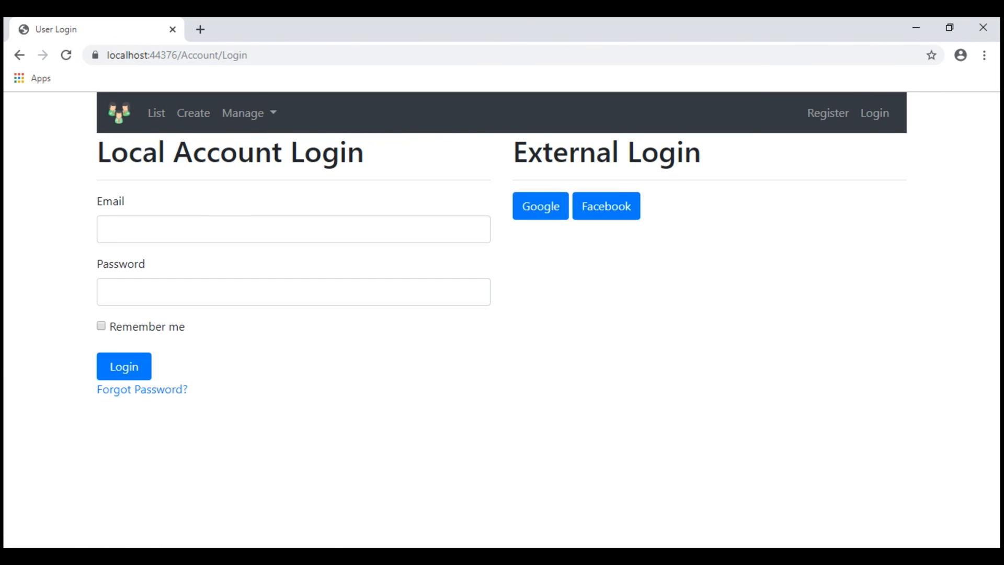
pyautogui.click(287, 294)
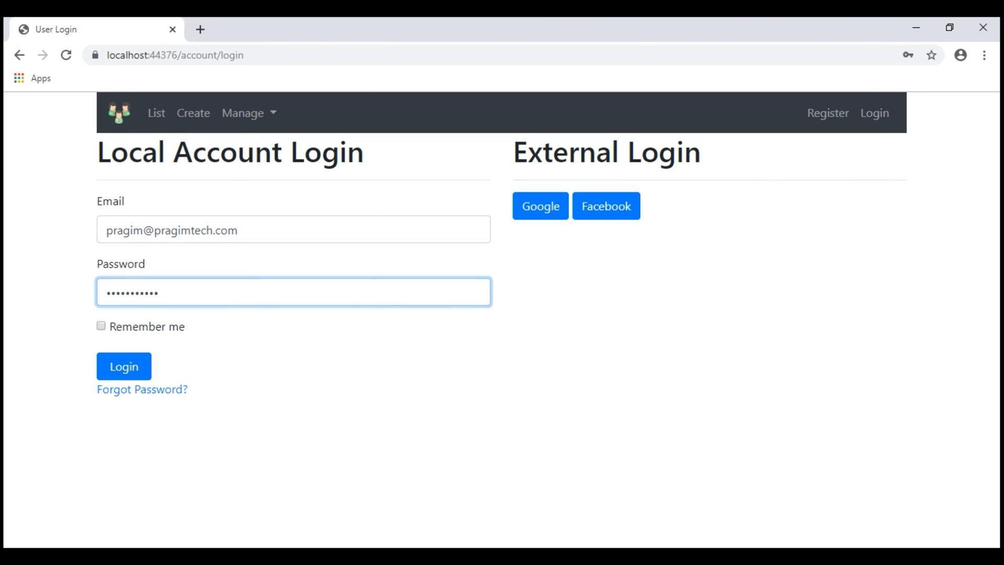
pyautogui.click(124, 367)
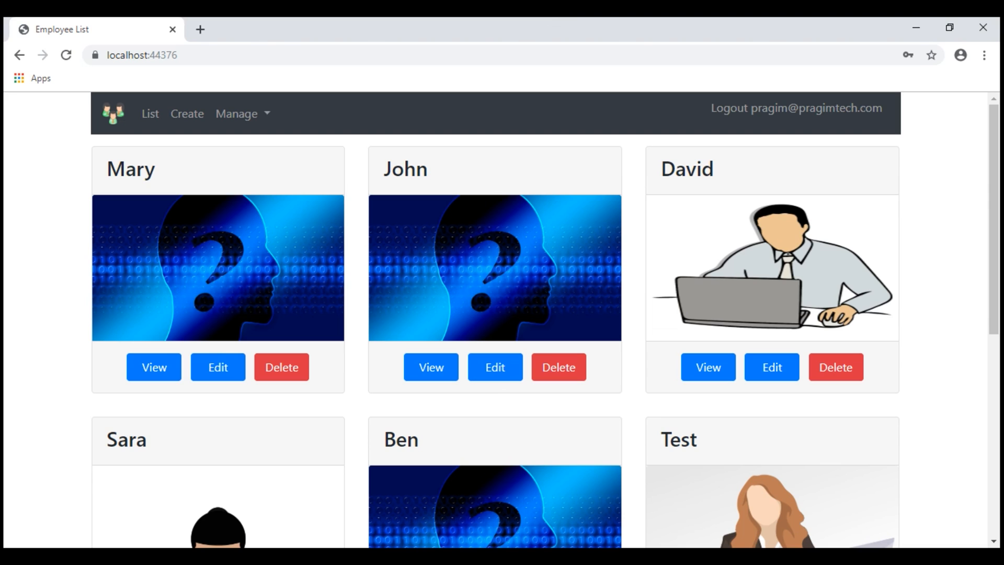